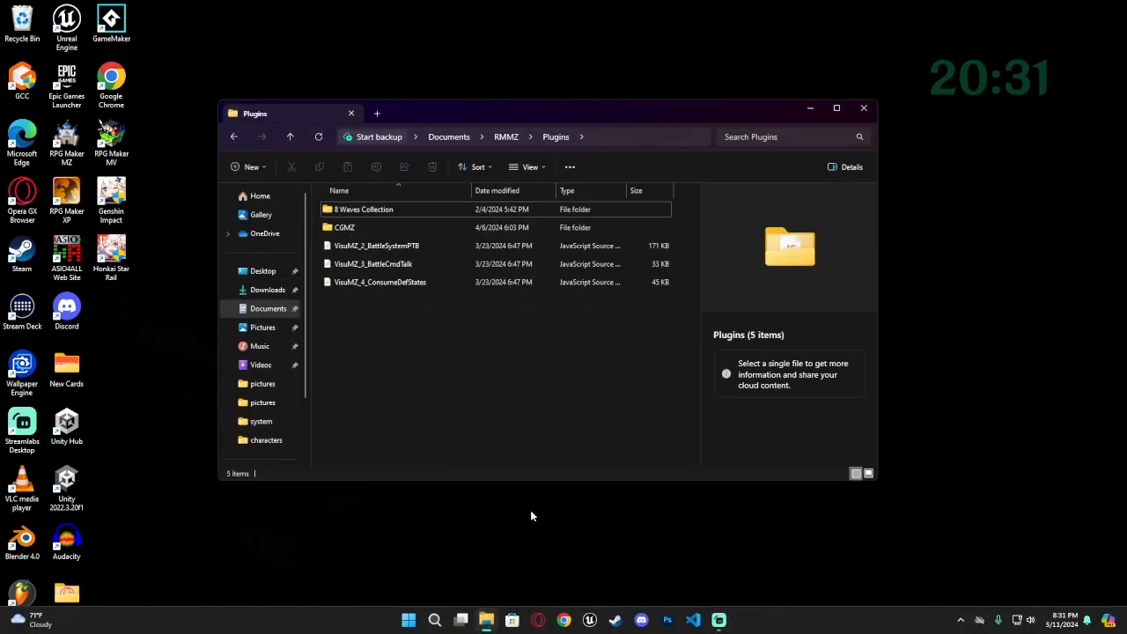
# Step: Go into 8 Waves Collection > Wave 1 and select all 11 VisuMZ plugin files for copying
pyautogui.doubleClick(363, 208)
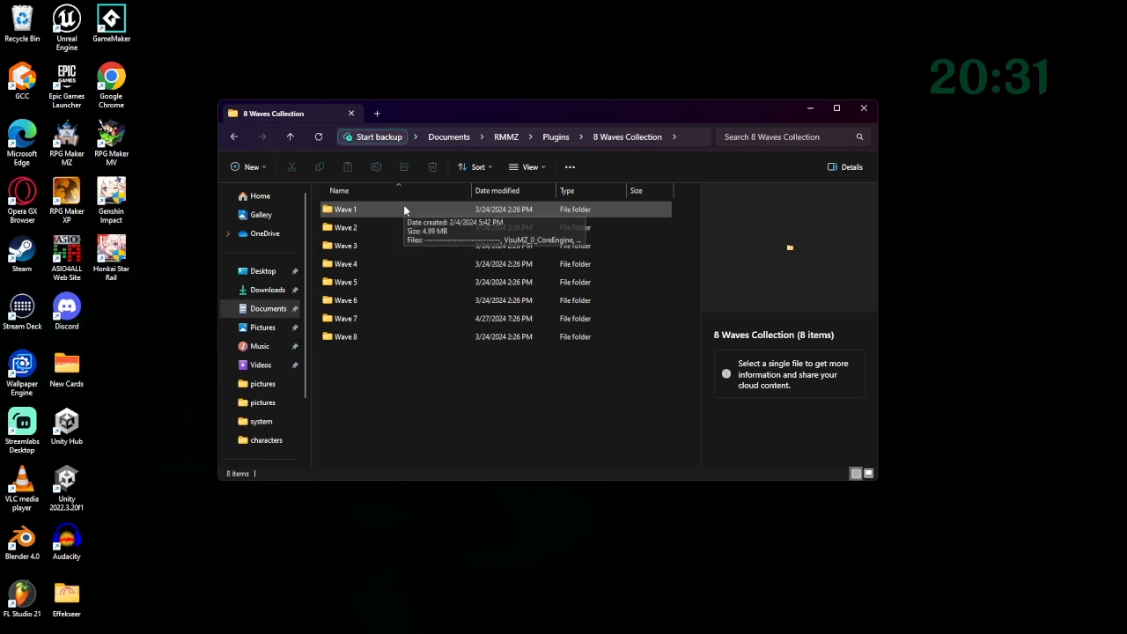
pyautogui.doubleClick(344, 208)
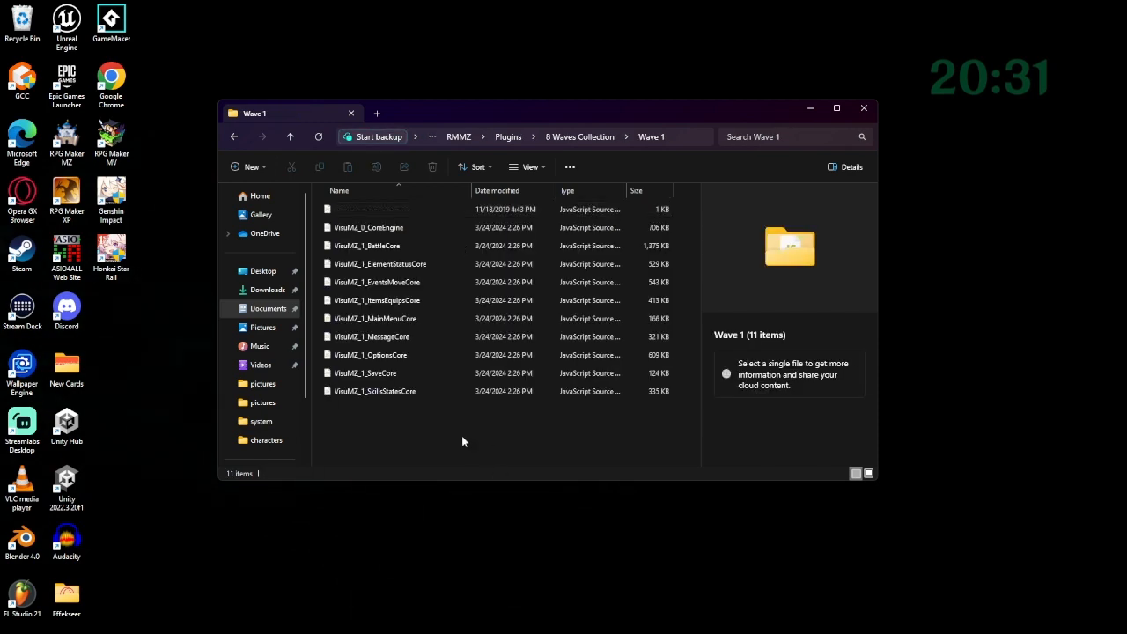
pyautogui.moveTo(461, 428)
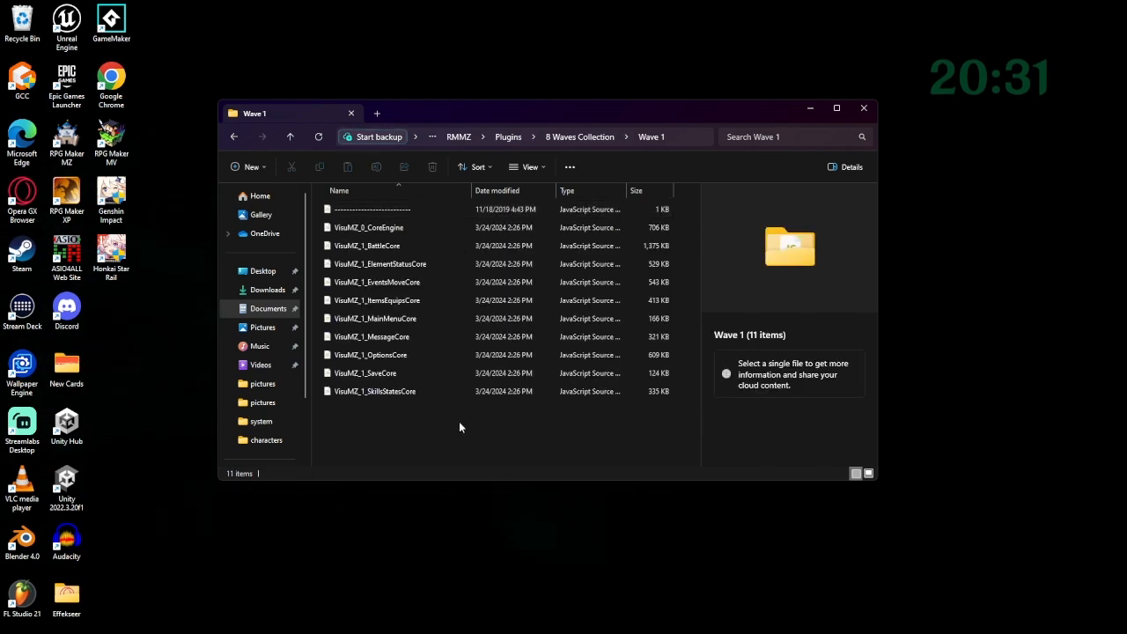
pyautogui.moveTo(451, 433)
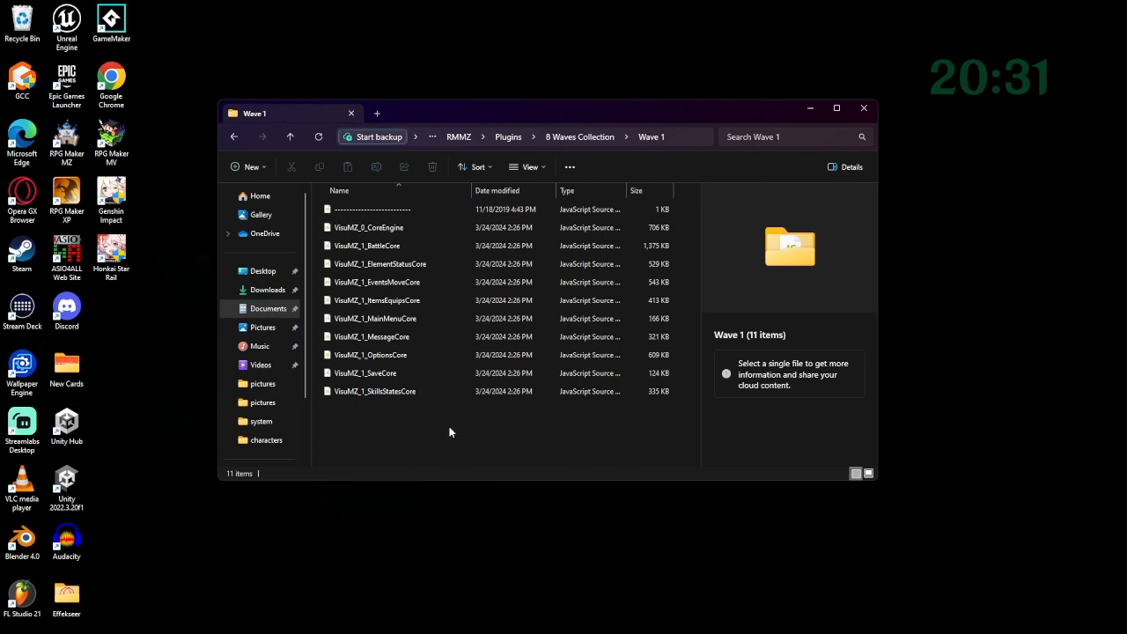
pyautogui.press('ctrl+a')
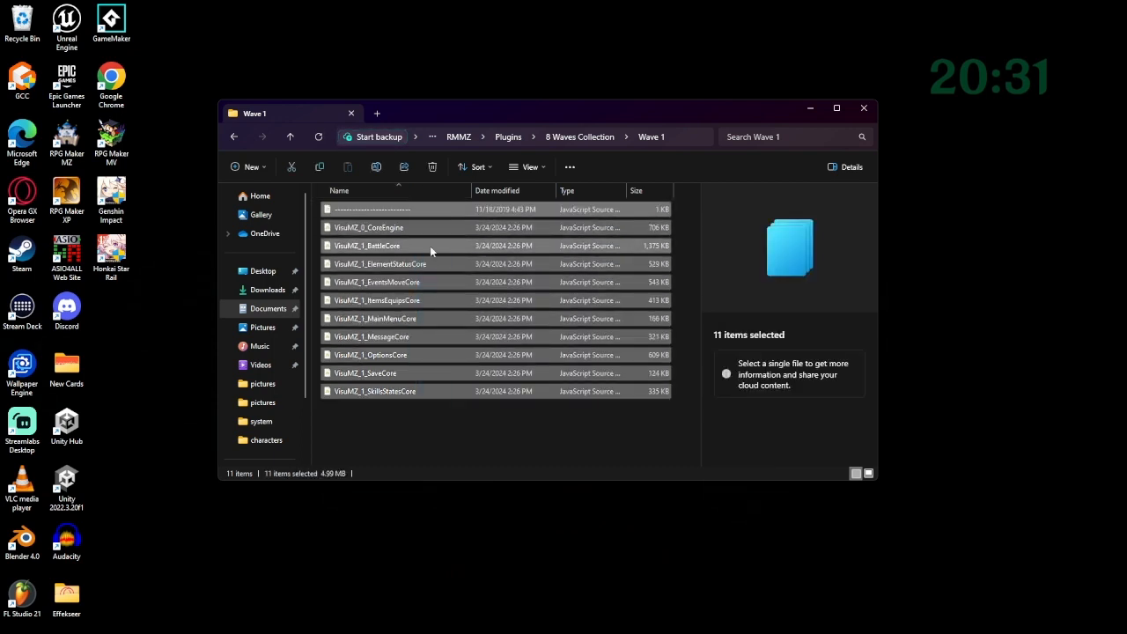
pyautogui.moveTo(456, 316)
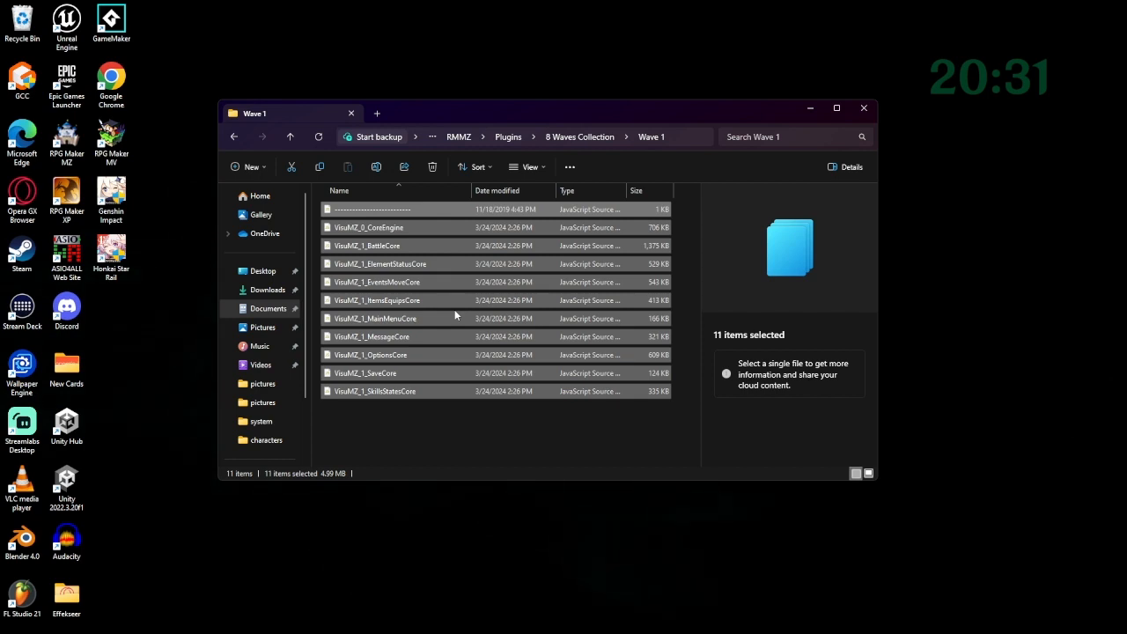
pyautogui.moveTo(318, 167)
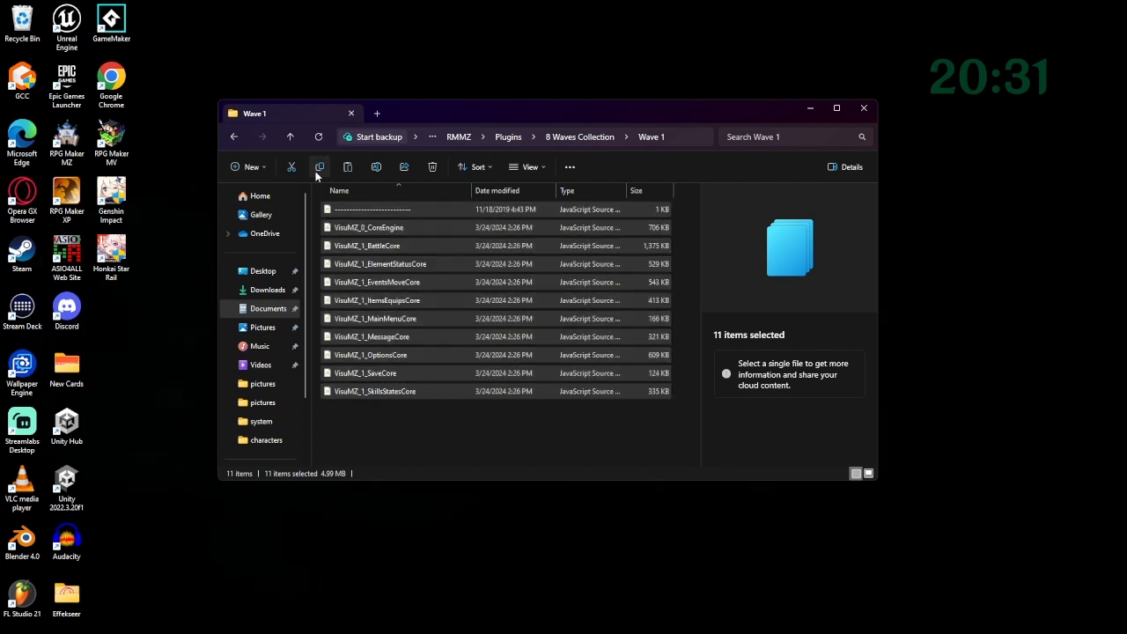
pyautogui.moveTo(476, 337)
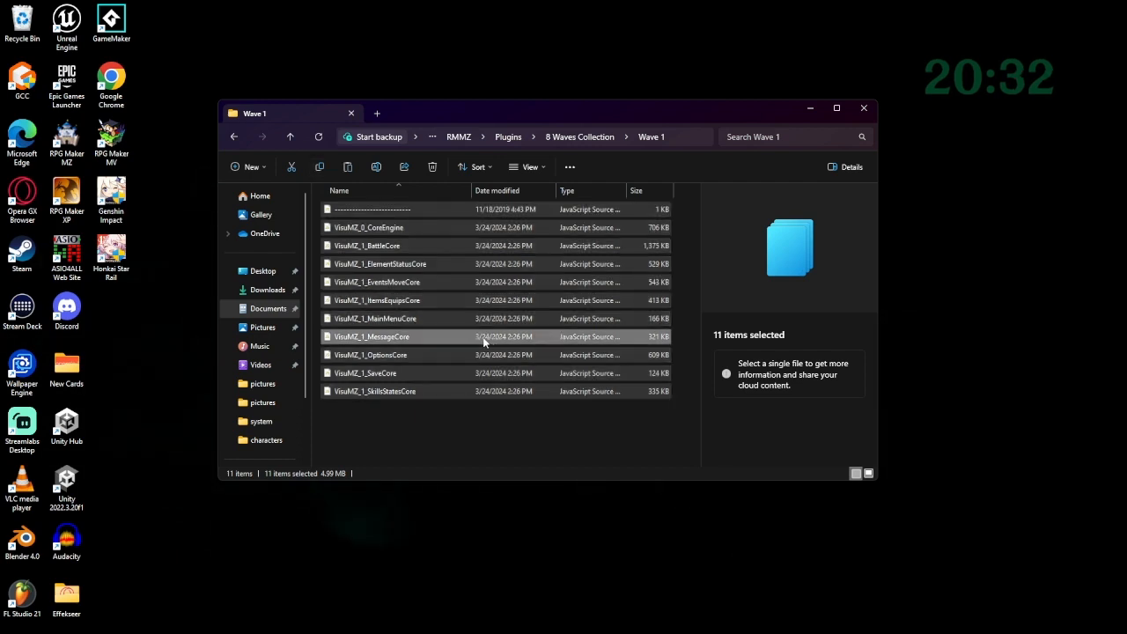
pyautogui.moveTo(272, 303)
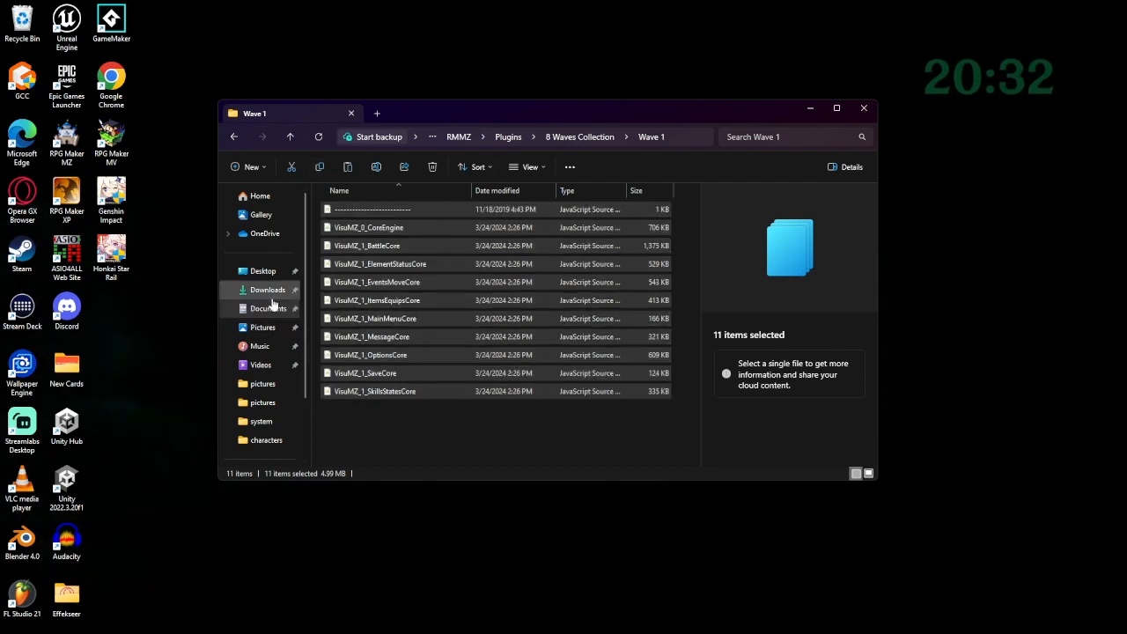
pyautogui.moveTo(264, 326)
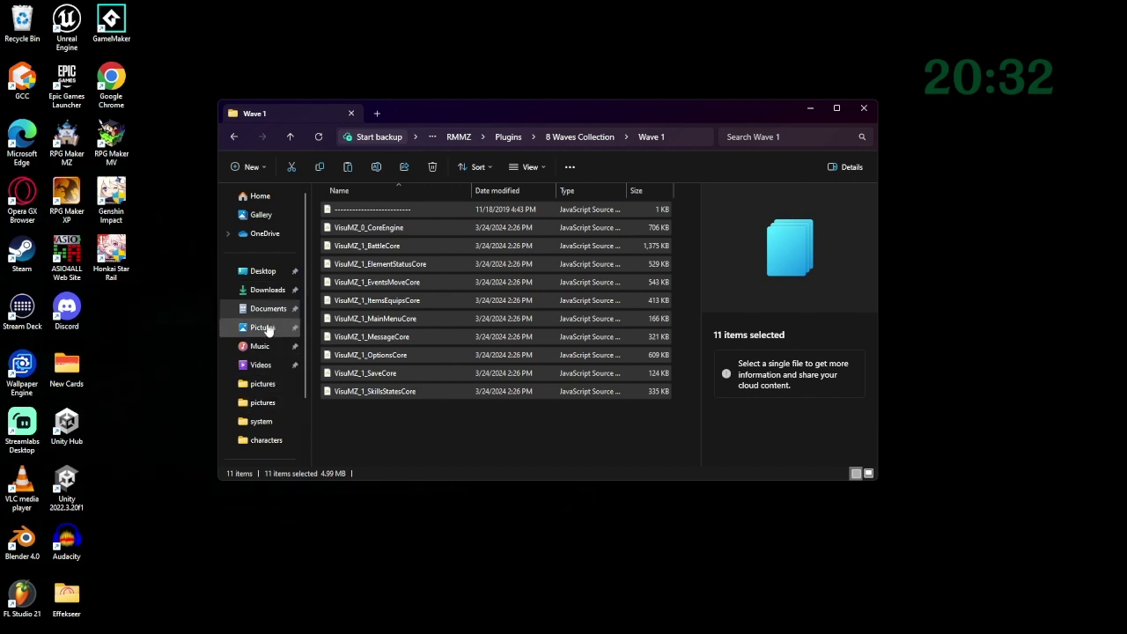
pyautogui.moveTo(266, 289)
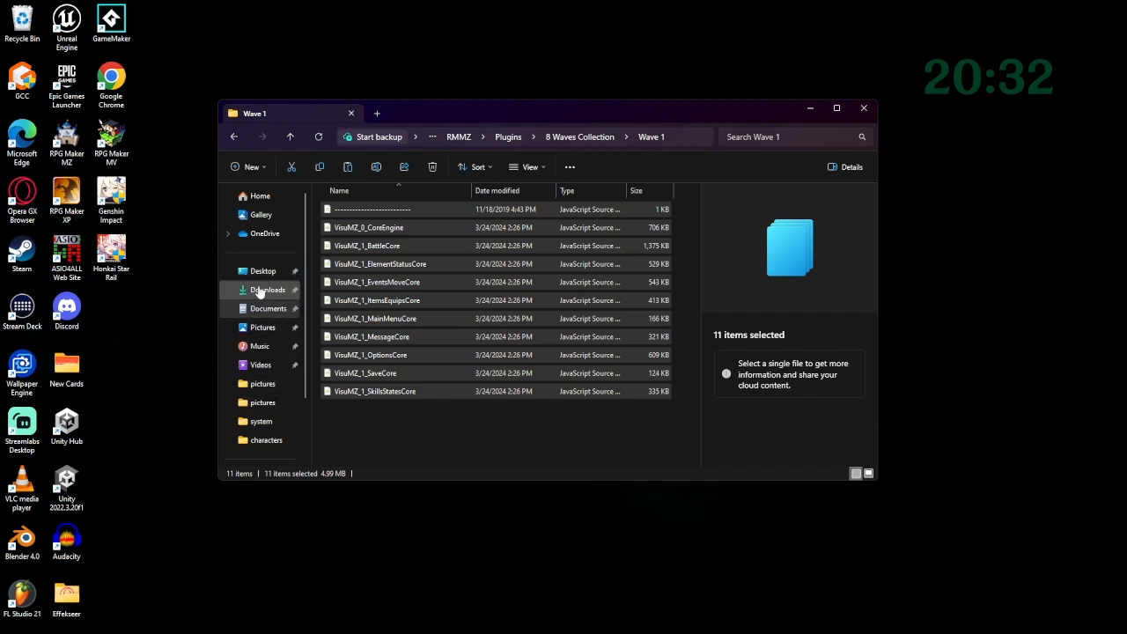
# Step: Paste the 11 plugin files into Documents/RMMZ/ProjectSuperSmash/js/plugins and close Explorer
pyautogui.click(268, 309)
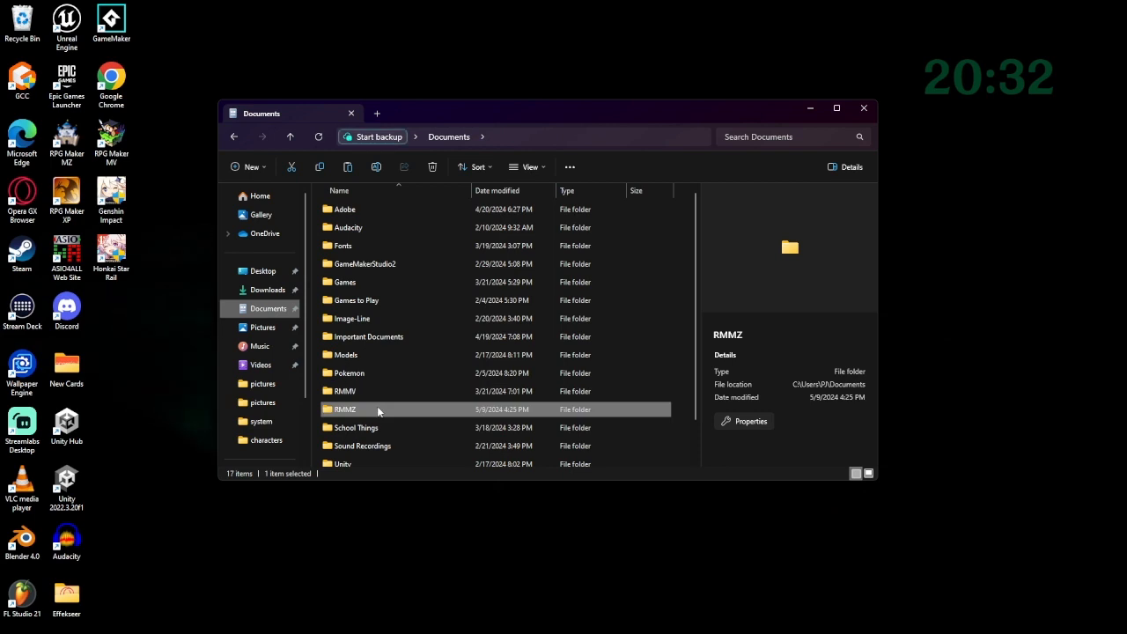
pyautogui.doubleClick(345, 409)
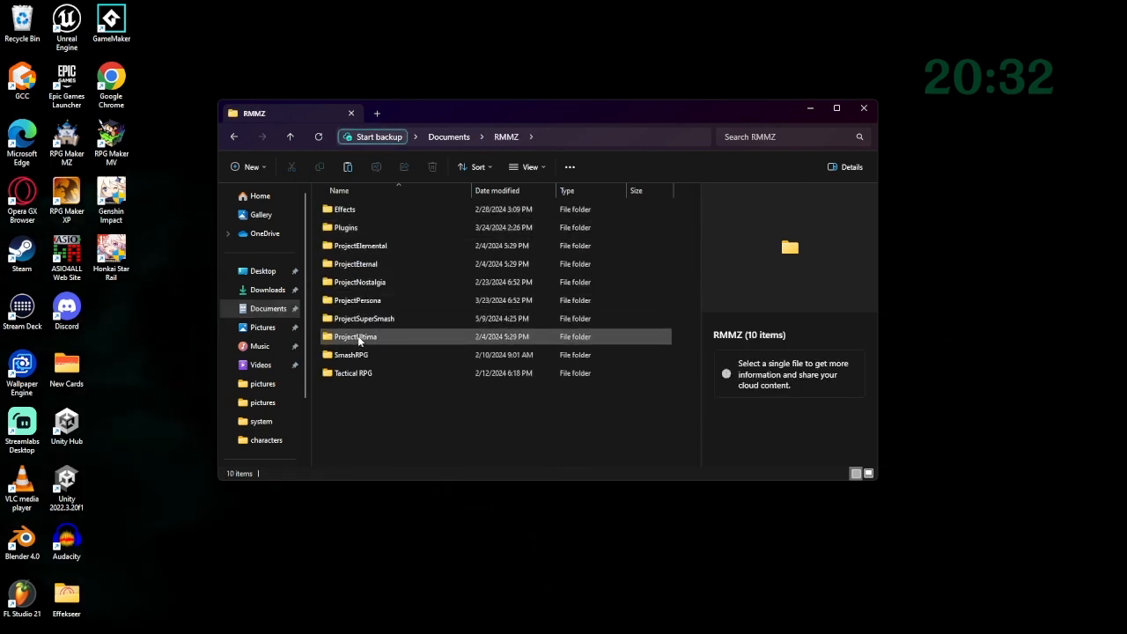
pyautogui.doubleClick(362, 317)
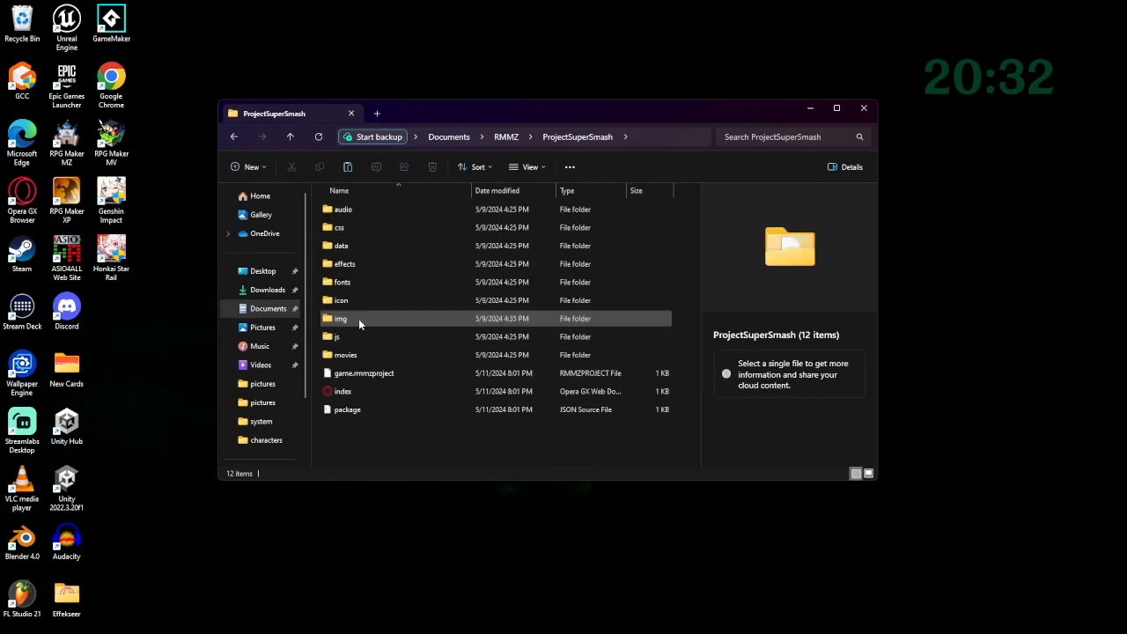
pyautogui.moveTo(366, 336)
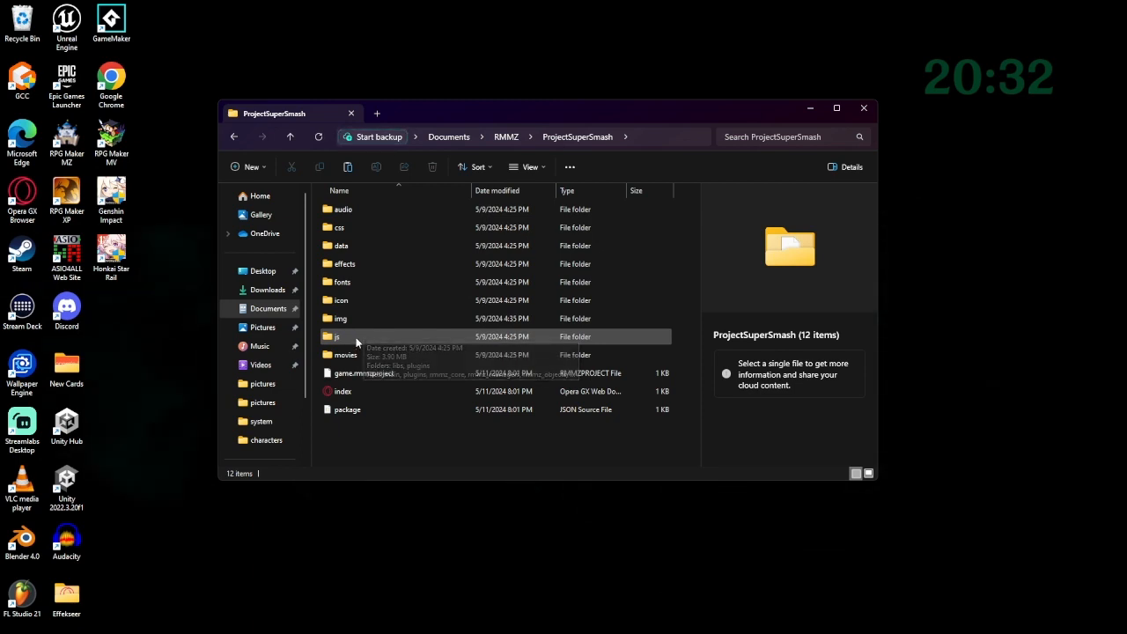
pyautogui.doubleClick(342, 336)
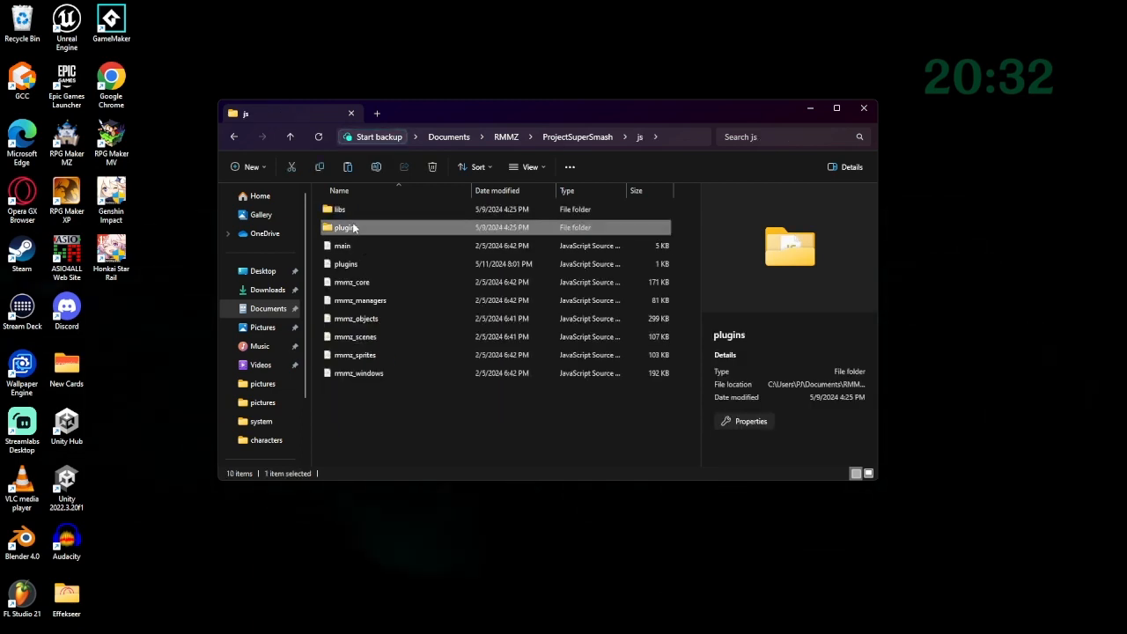
pyautogui.doubleClick(345, 227)
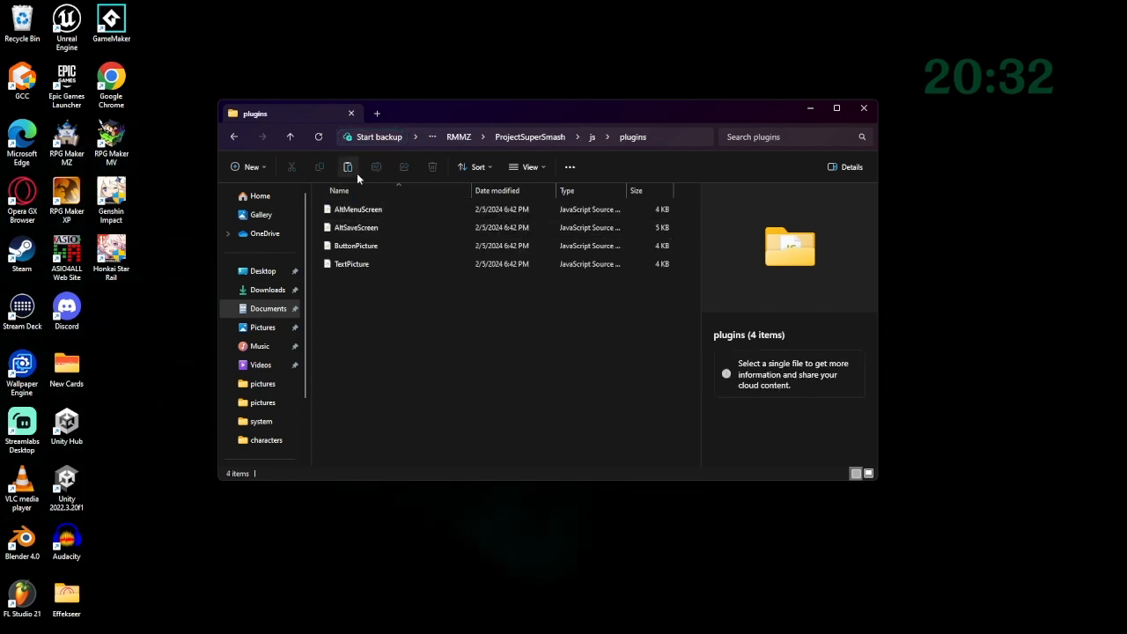
pyautogui.moveTo(349, 168)
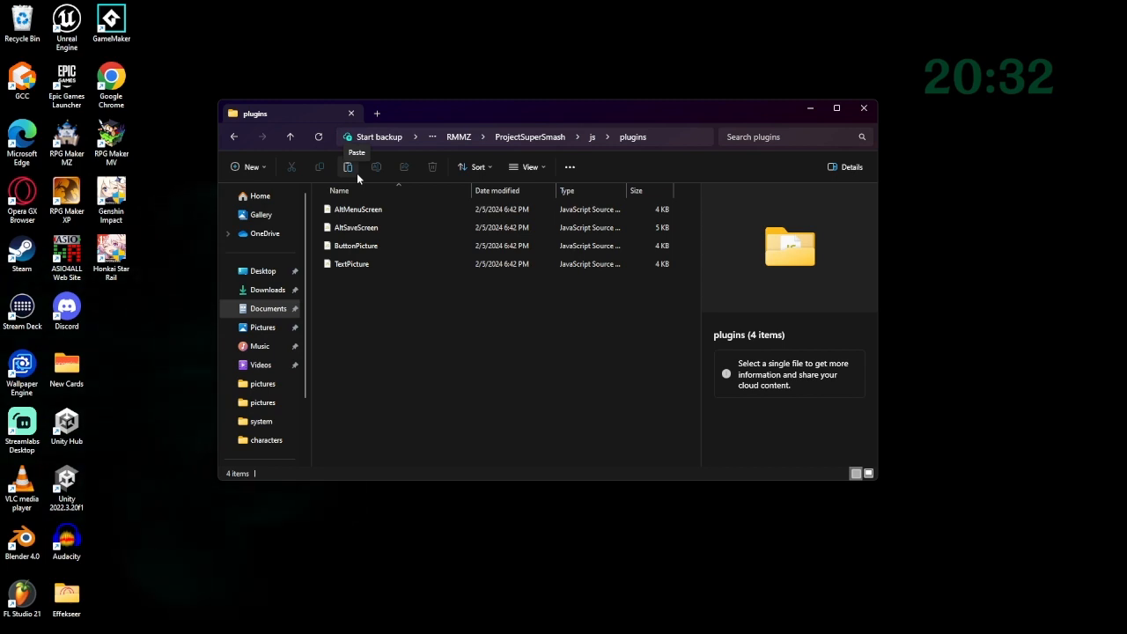
pyautogui.click(349, 165)
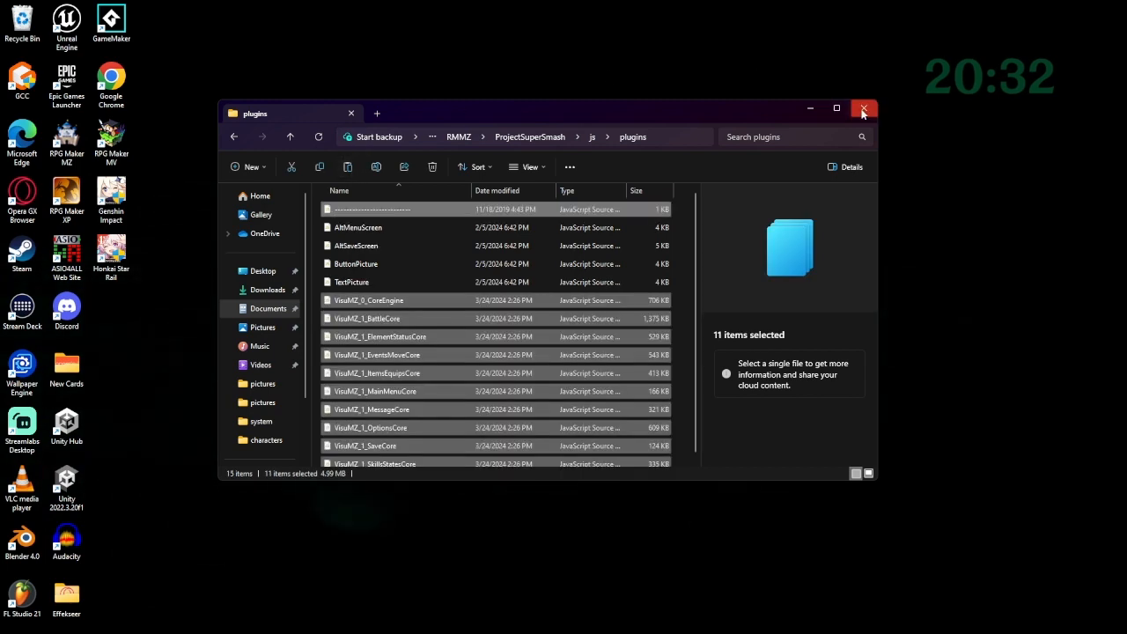
pyautogui.click(863, 110)
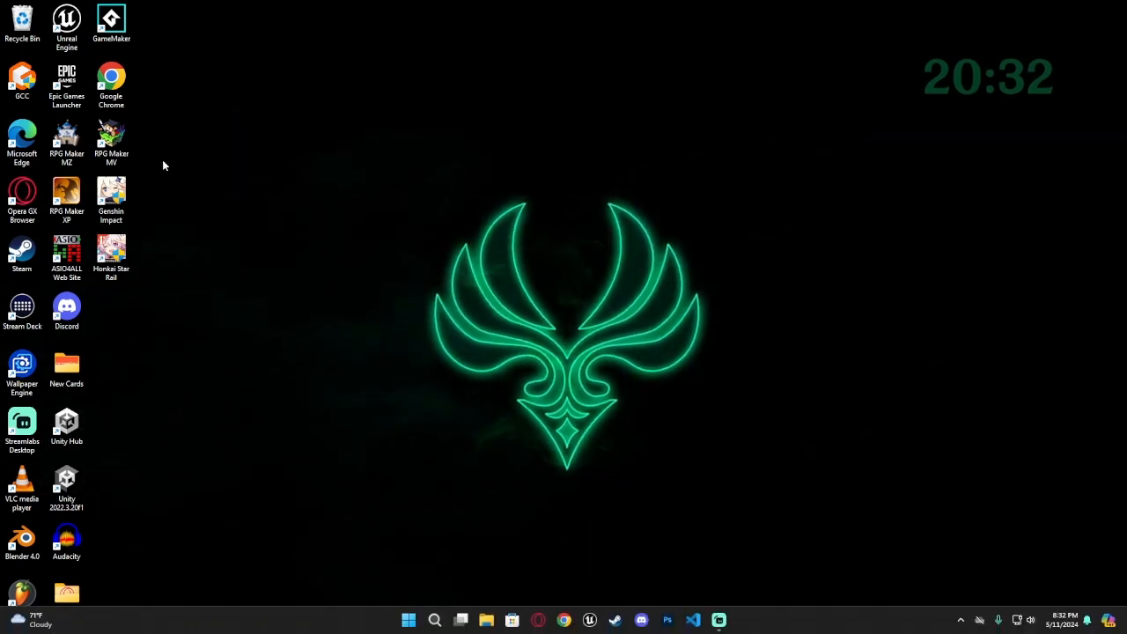
# Step: Launch RPG Maker MZ from the desktop shortcut, opening the WIP Smash Title project
pyautogui.doubleClick(67, 137)
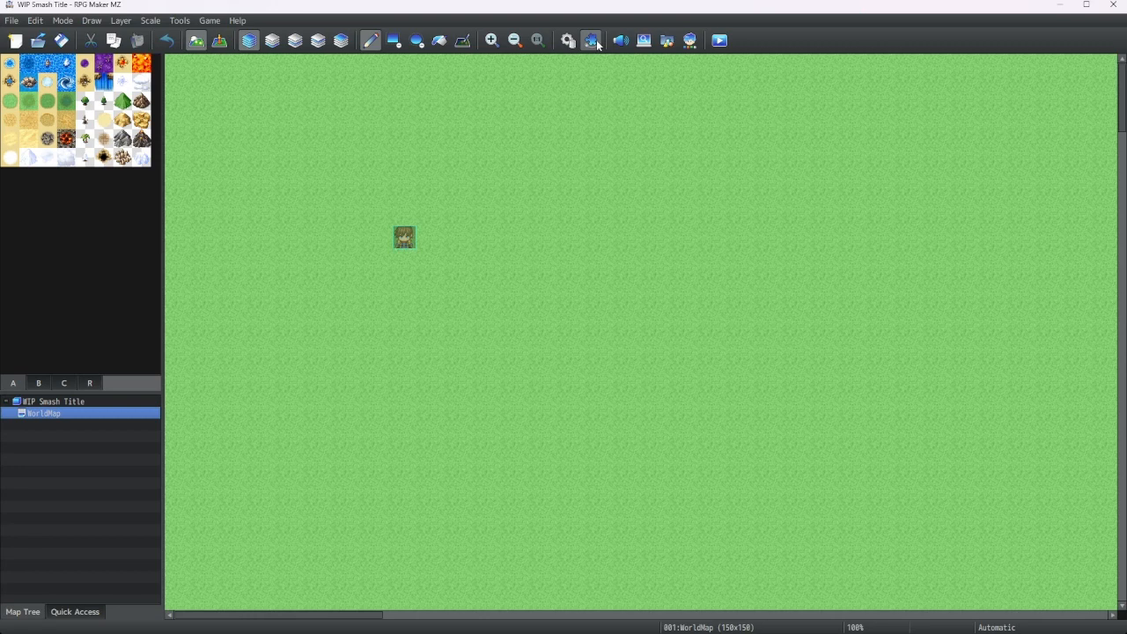
pyautogui.moveTo(588, 41)
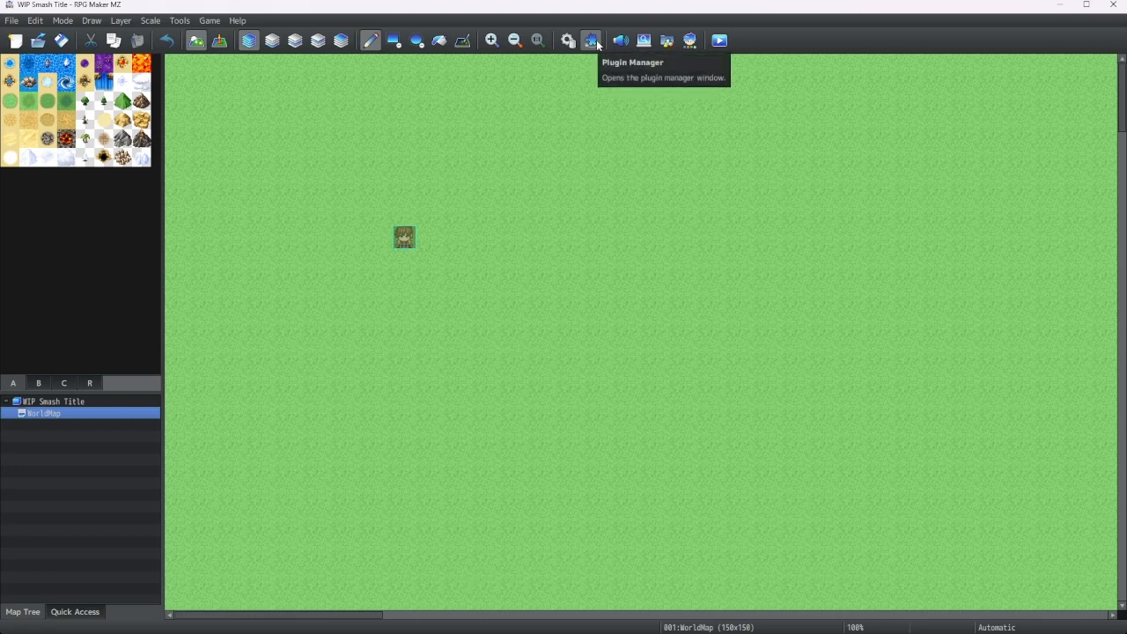
# Step: In Plugin Manager, add VisuMZ_0_CoreEngine as the first plugin entry
pyautogui.click(590, 41)
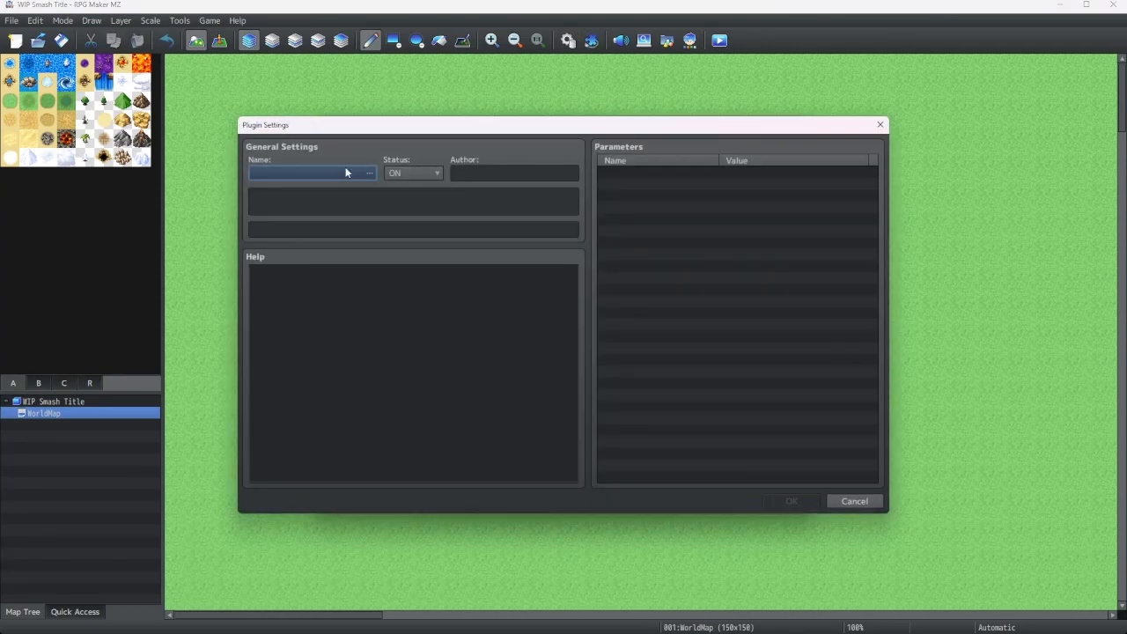
pyautogui.click(368, 173)
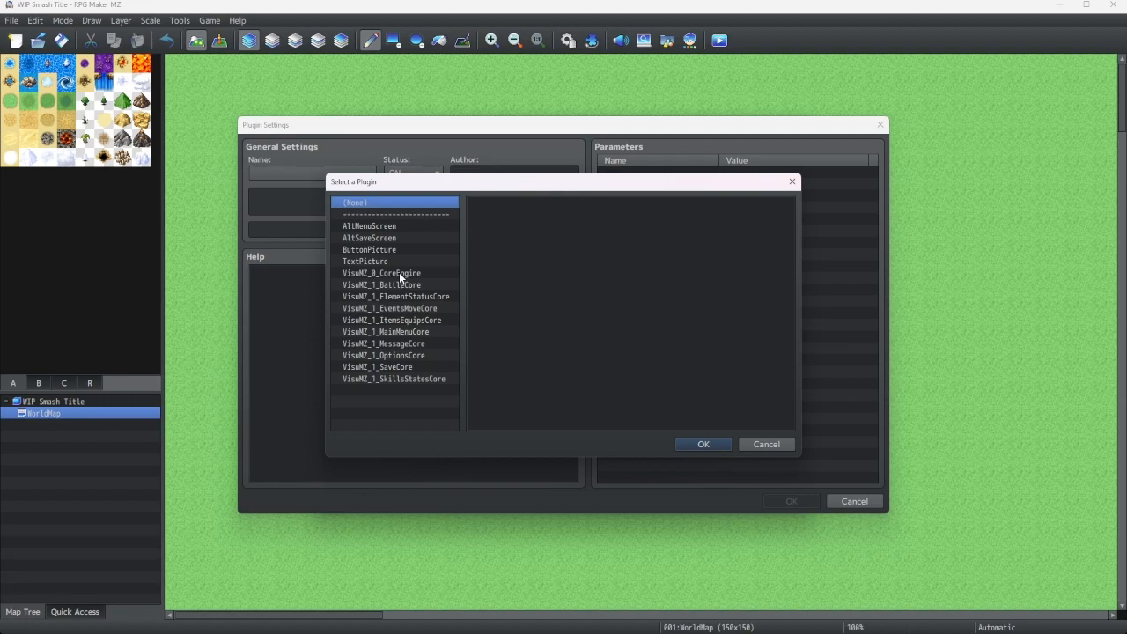
pyautogui.click(704, 444)
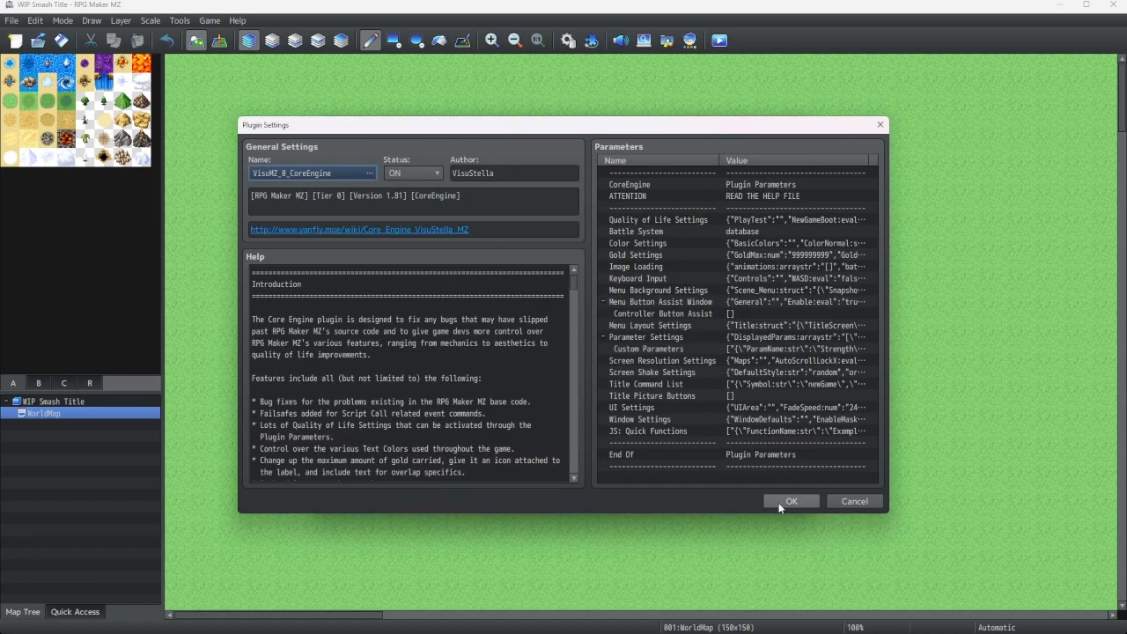
pyautogui.click(792, 500)
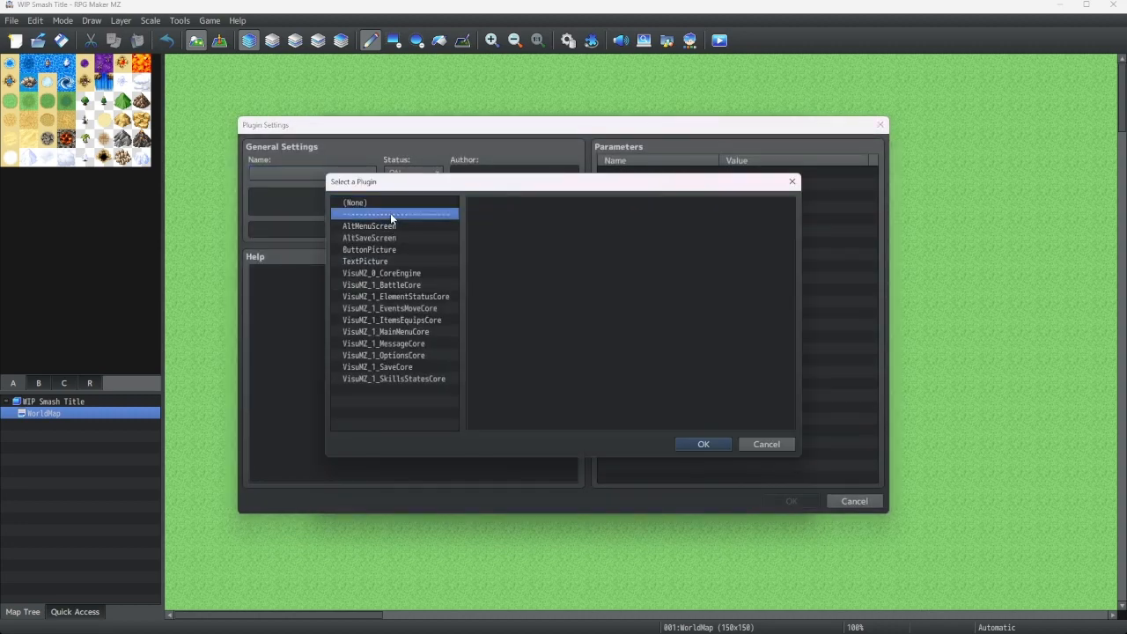
# Step: Add a separator line below CoreEngine, then VisuMZ_1_BattleCore as the next entry
pyautogui.click(705, 444)
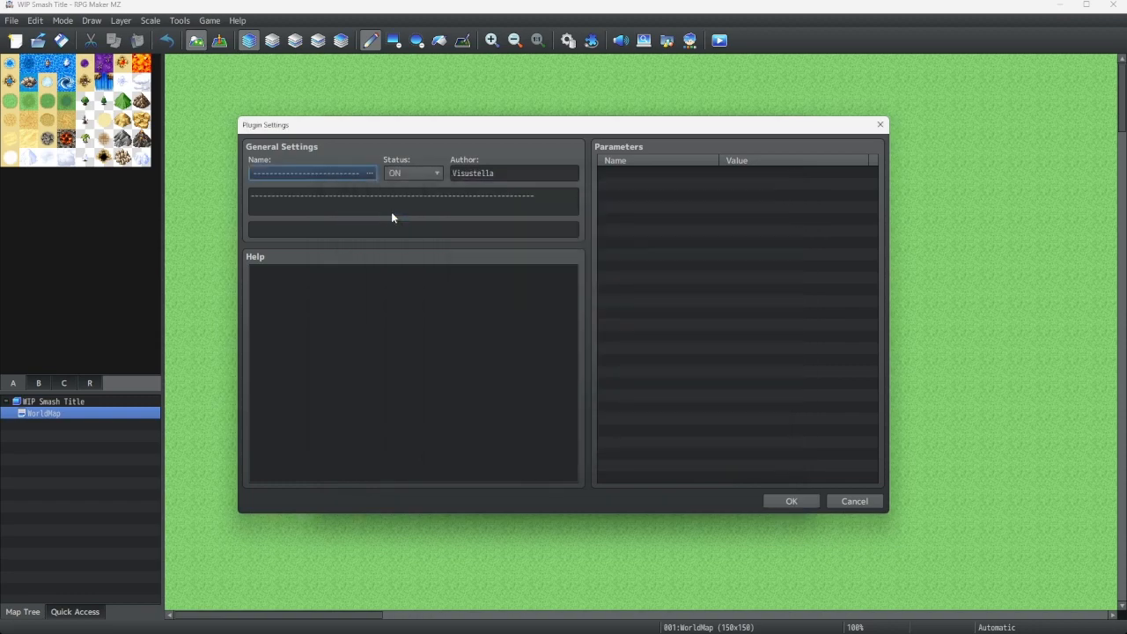
pyautogui.click(412, 173)
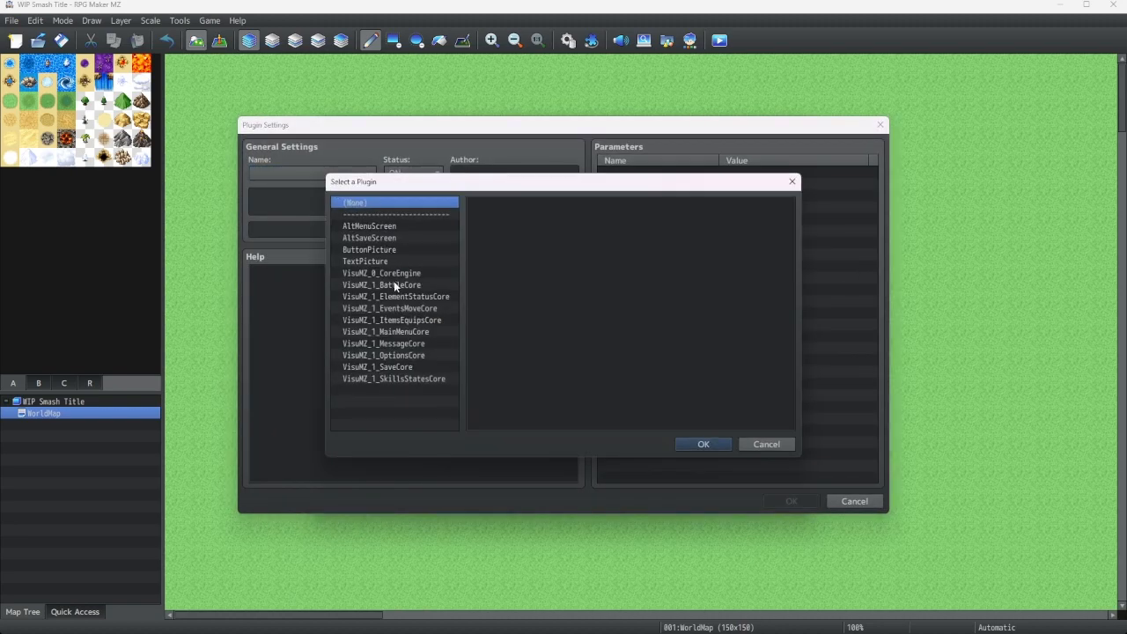
pyautogui.click(764, 443)
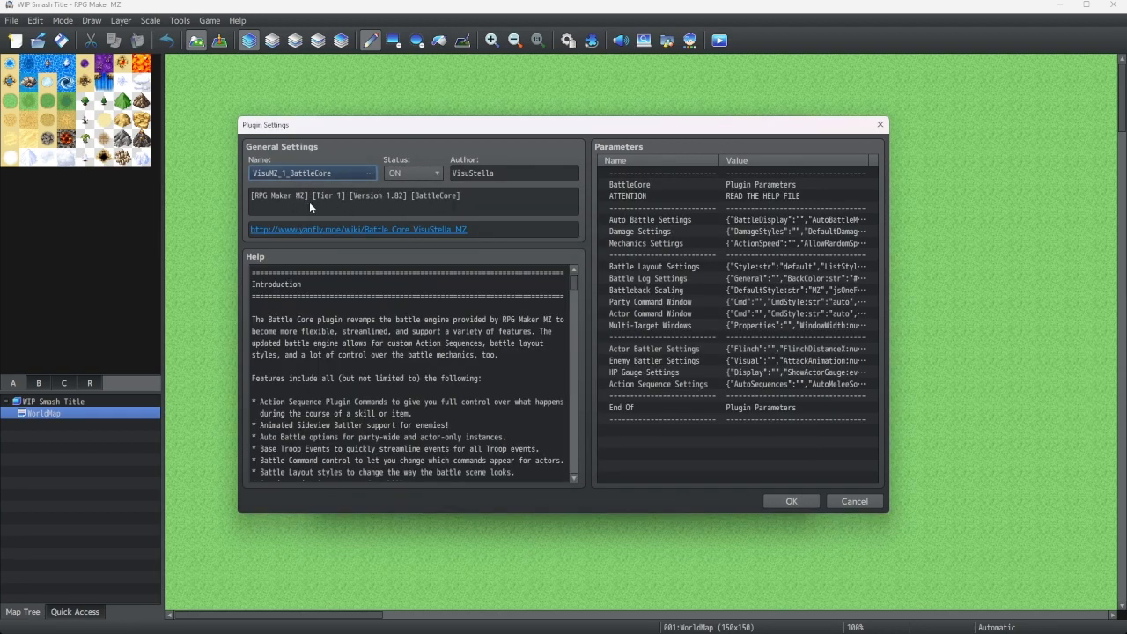
pyautogui.moveTo(743, 481)
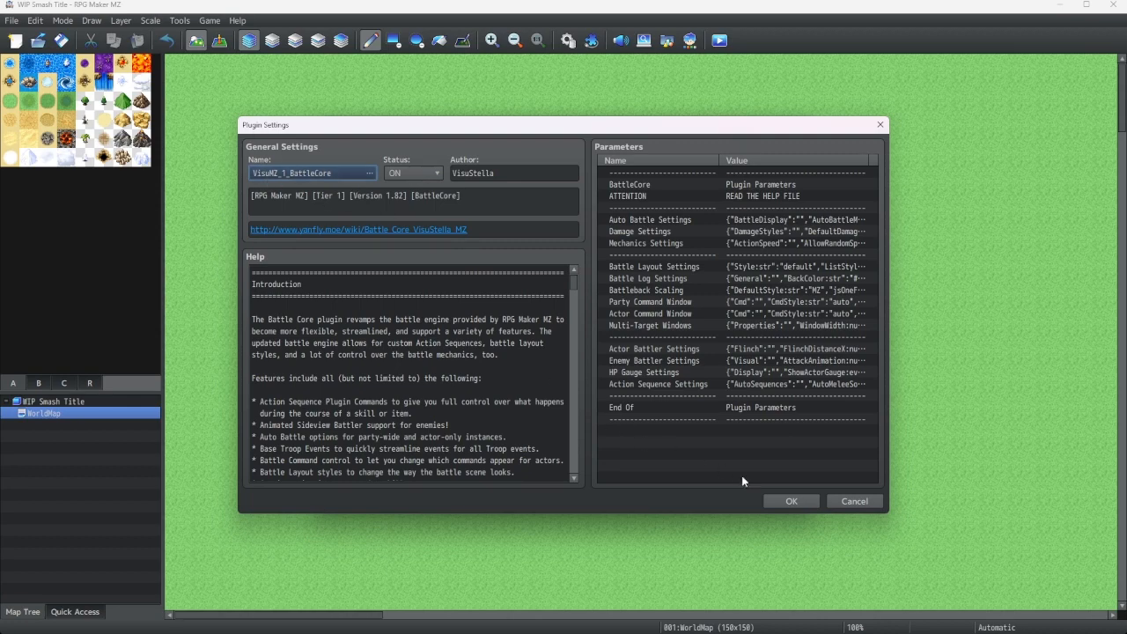
pyautogui.moveTo(791, 500)
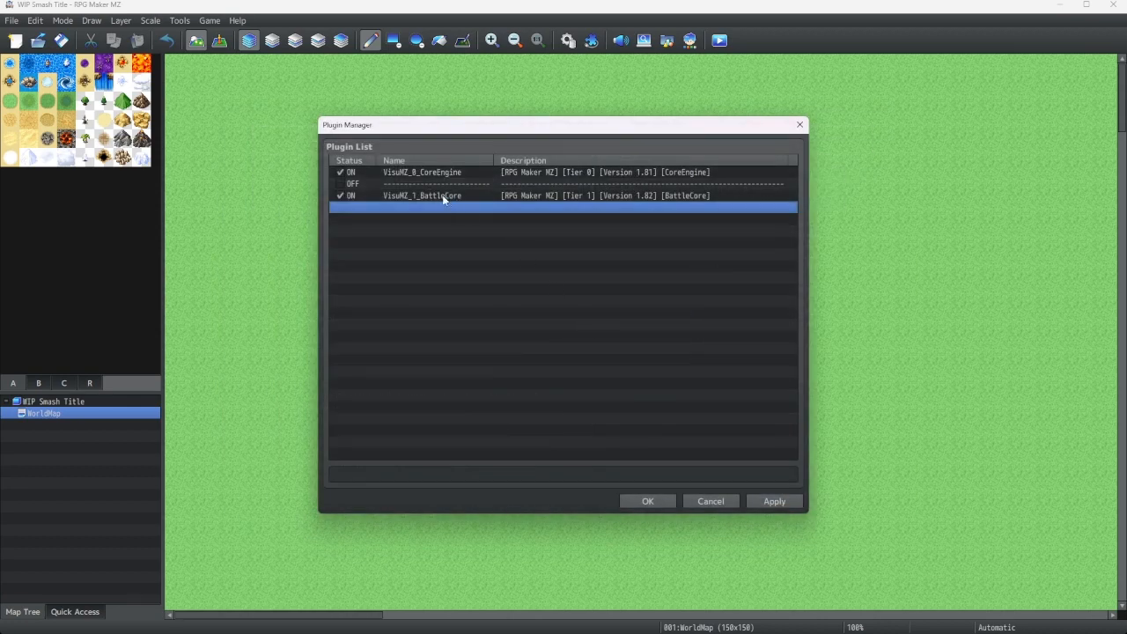
pyautogui.moveTo(443, 172)
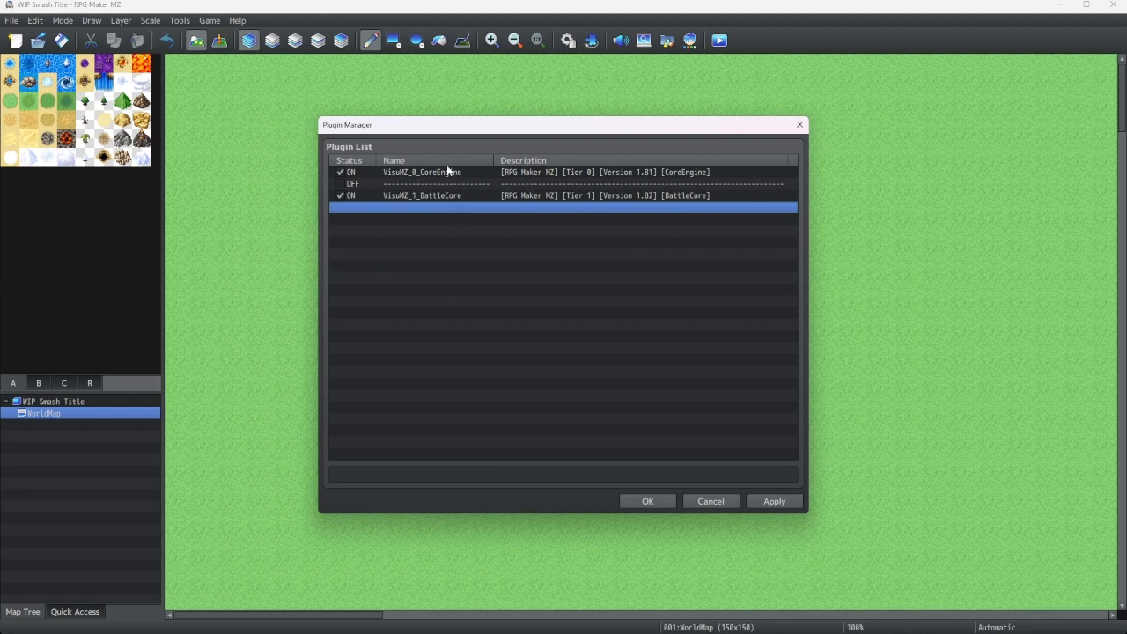
pyautogui.moveTo(428, 176)
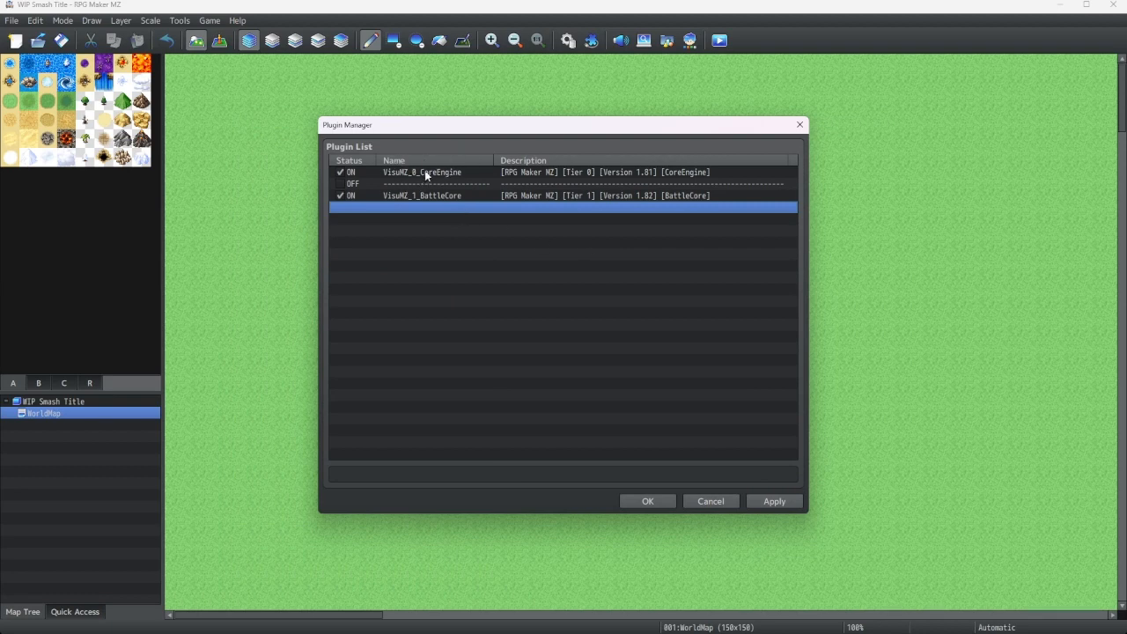
pyautogui.click(423, 193)
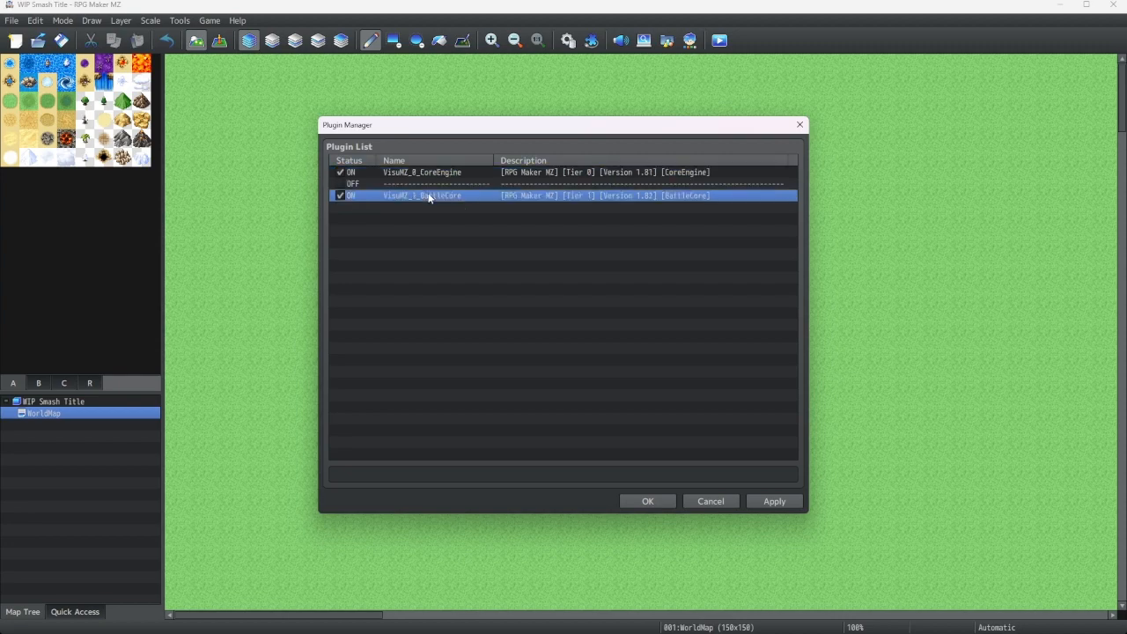
pyautogui.moveTo(422, 213)
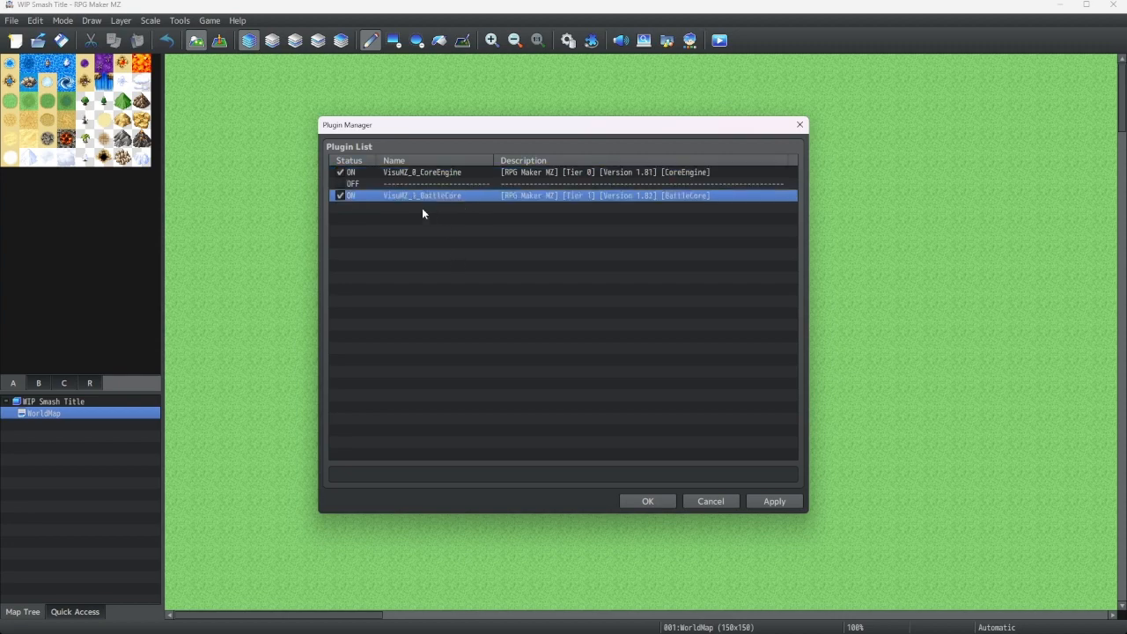
# Step: Add the remaining Tier 1 cores (EventsMoveCore, OptionsCore, SaveCore through SkillsStatesCore), all ON
pyautogui.doubleClick(422, 211)
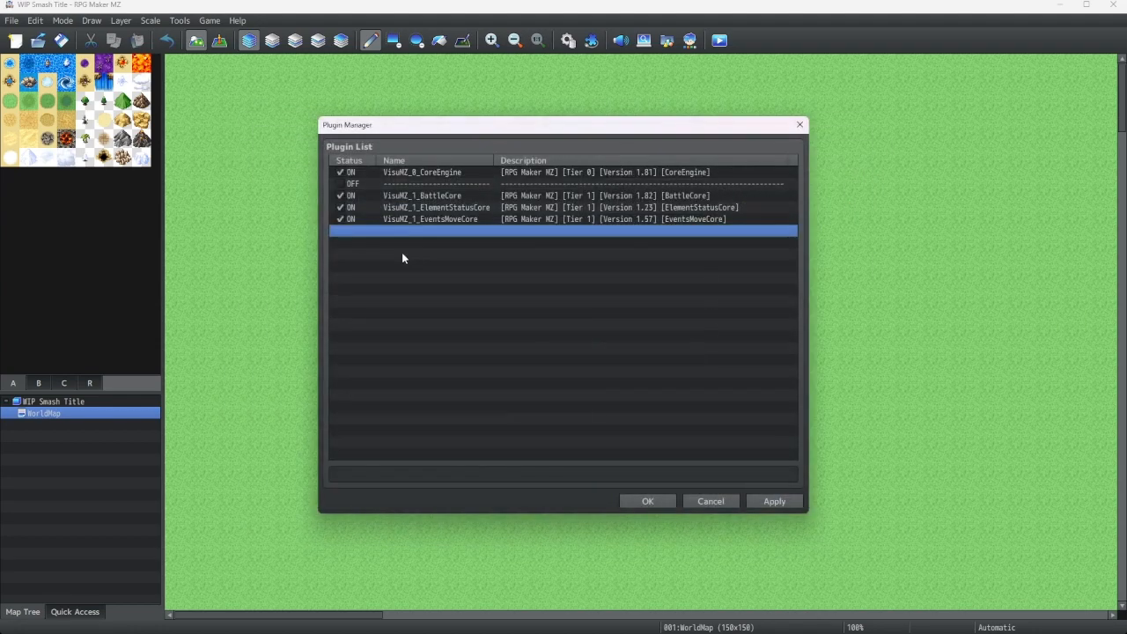
pyautogui.doubleClick(564, 231)
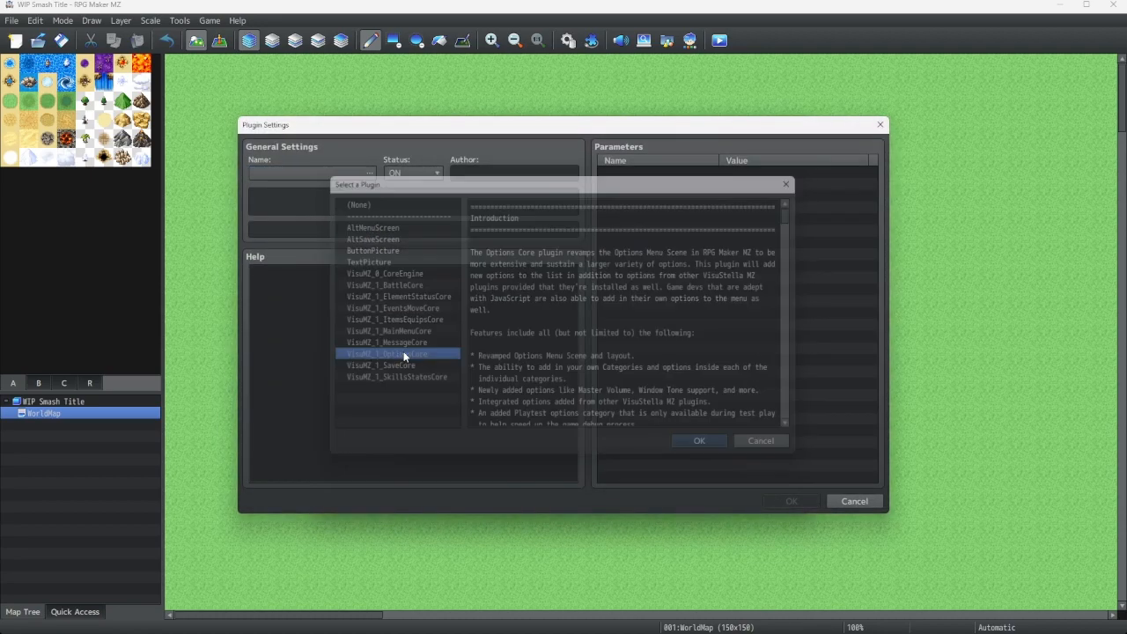
pyautogui.click(697, 441)
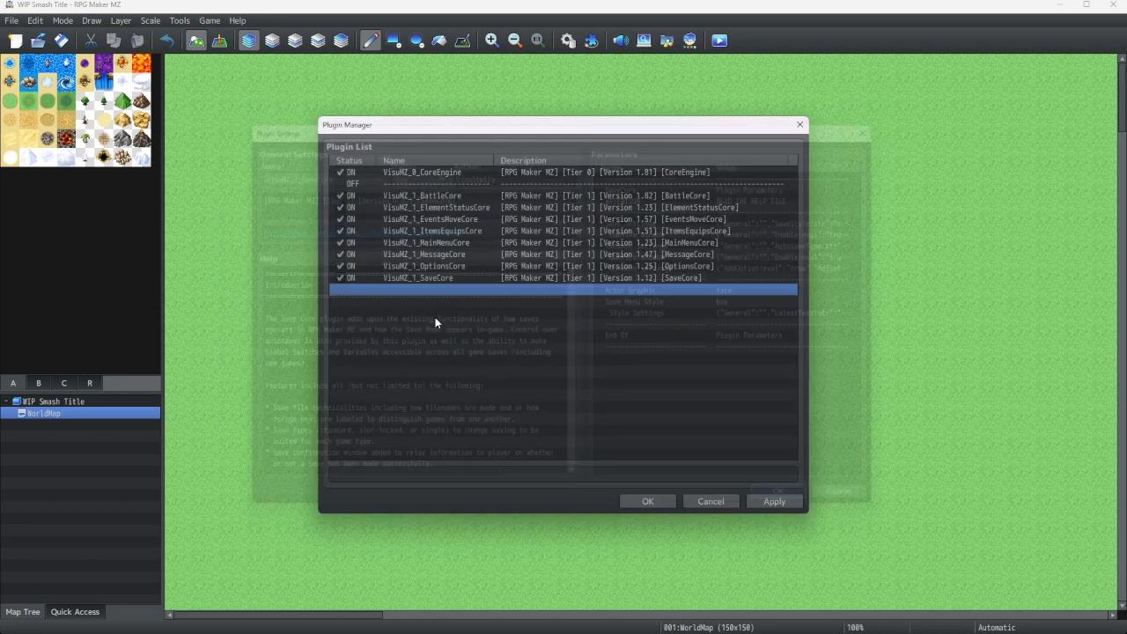
pyautogui.doubleClick(422, 288)
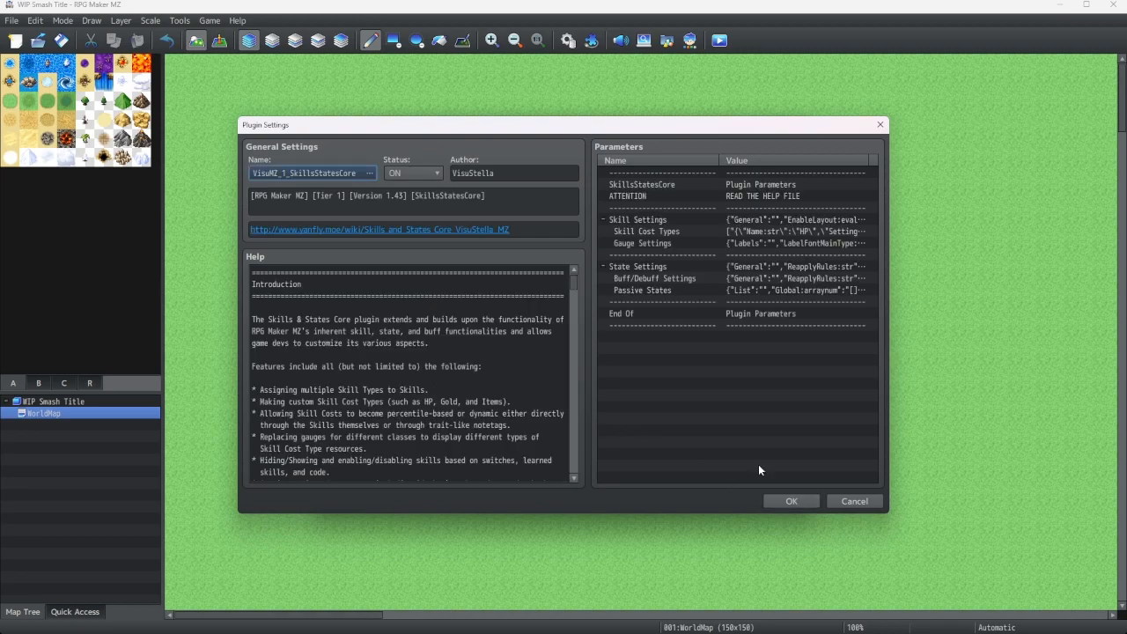
pyautogui.scroll(-3)
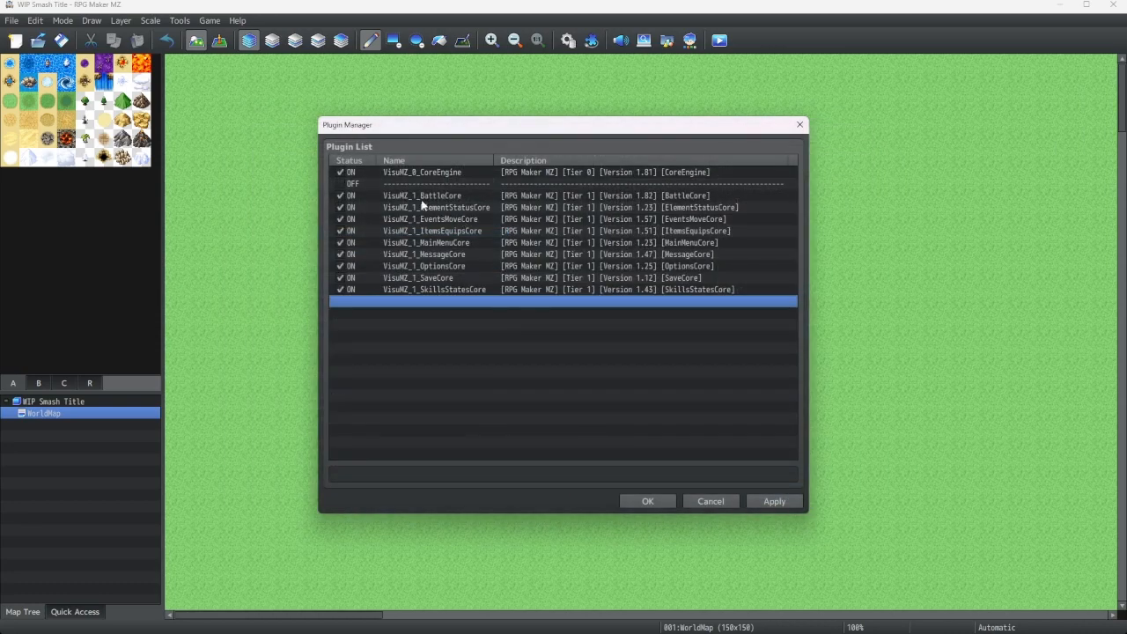
# Step: Review VisuMZ_1_BattleCore's settings and help notes, then accept and close the dialog
pyautogui.click(421, 194)
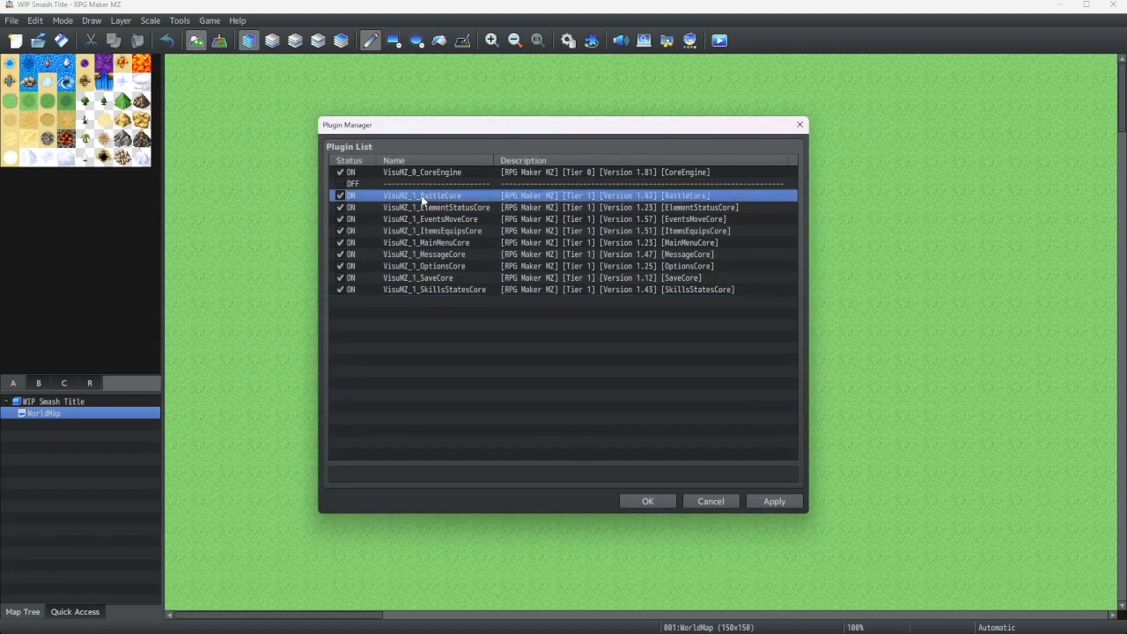
pyautogui.doubleClick(423, 194)
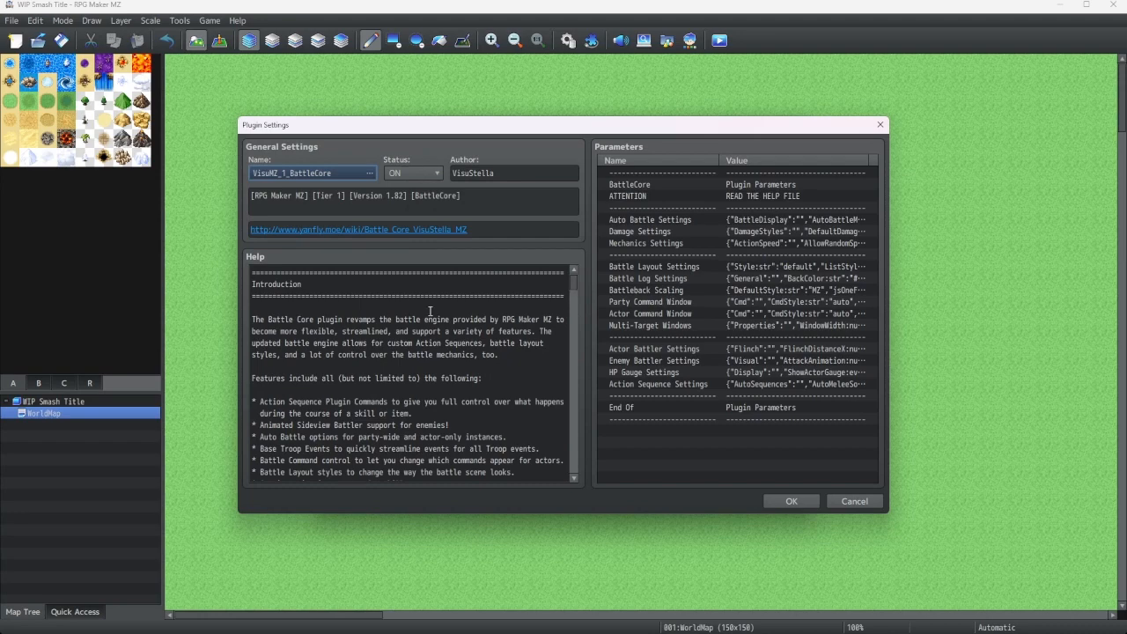
pyautogui.scroll(-3)
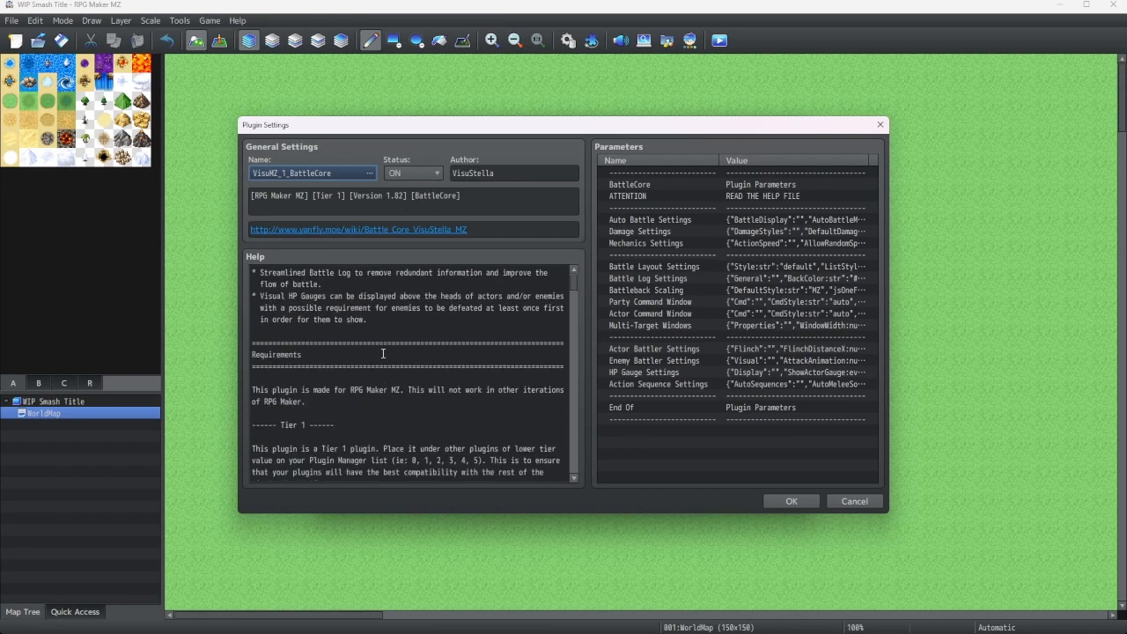
pyautogui.scroll(-3)
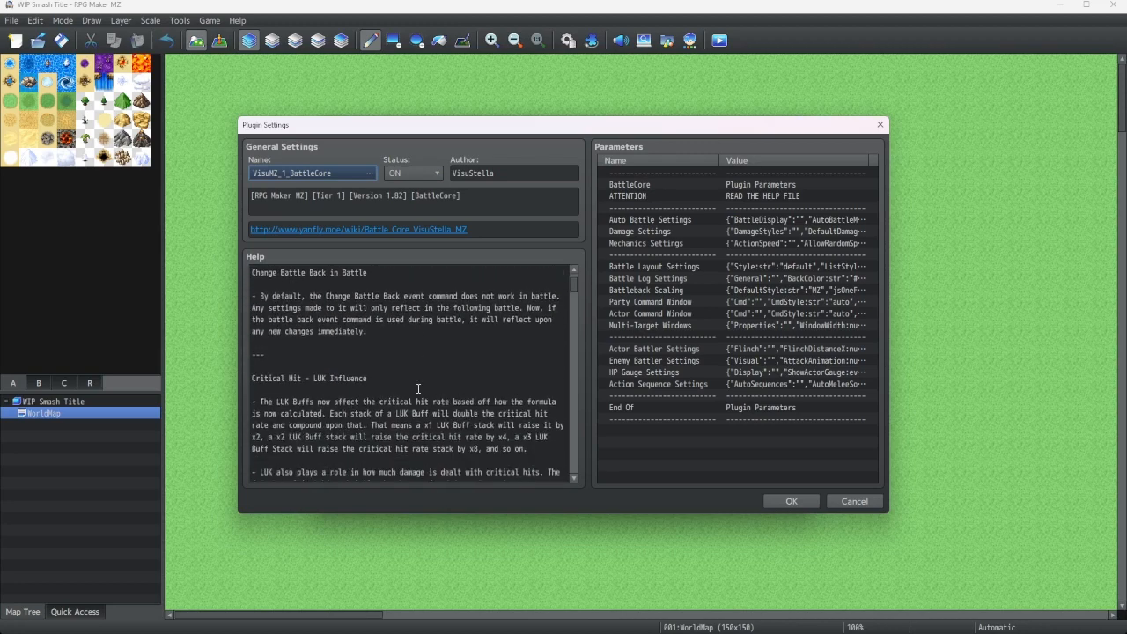
pyautogui.scroll(-3)
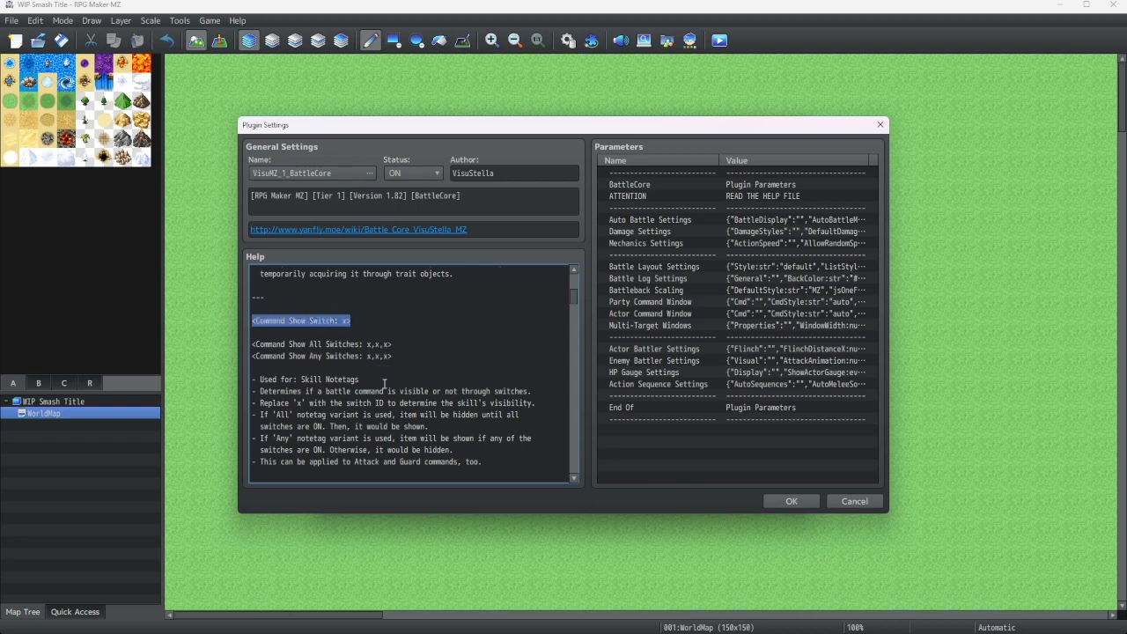
pyautogui.moveTo(345, 407)
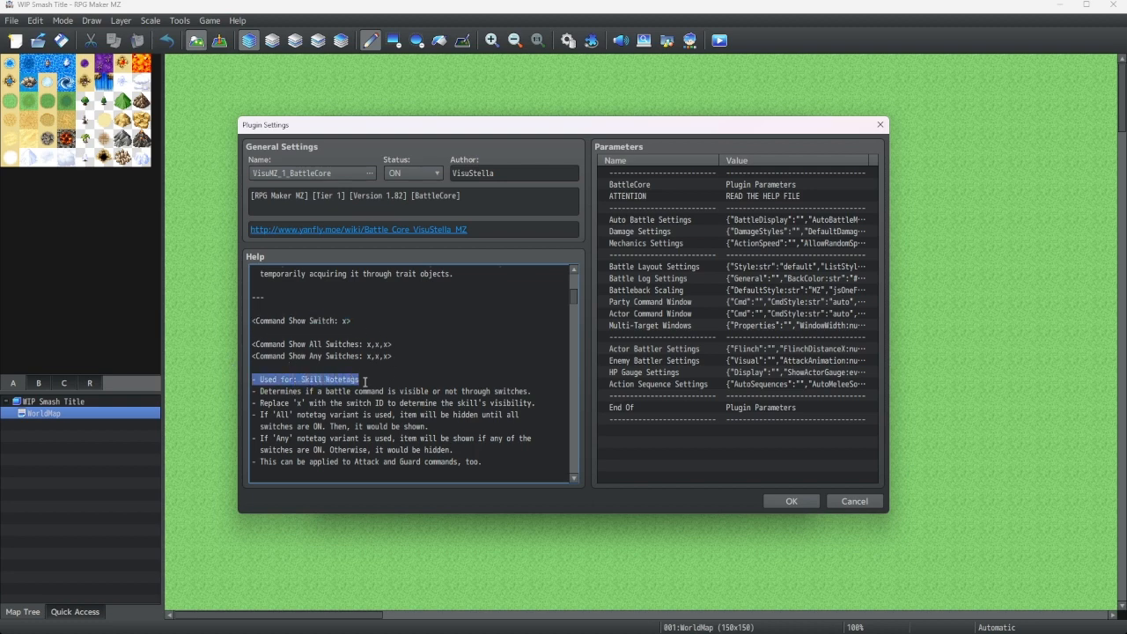
pyautogui.moveTo(250, 320)
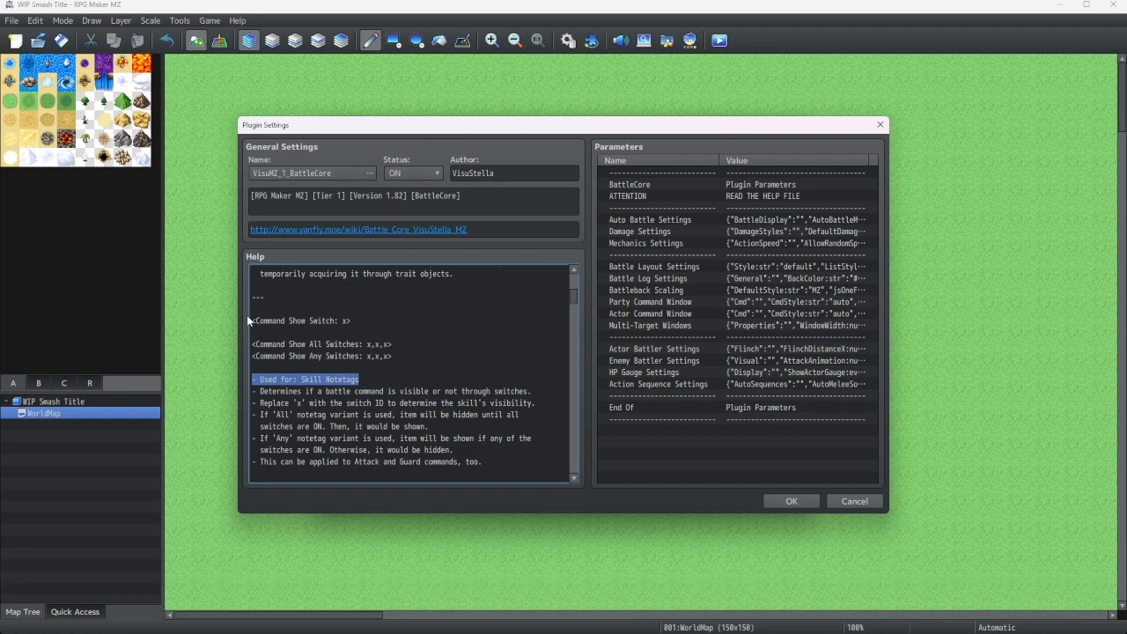
pyautogui.click(405, 373)
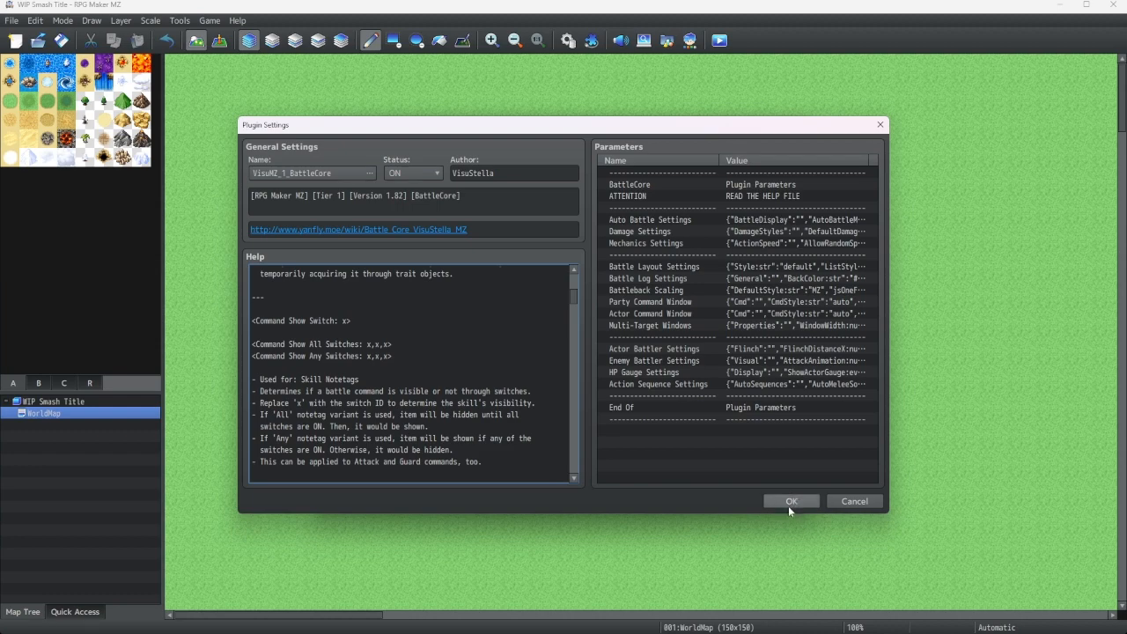
pyautogui.click(792, 500)
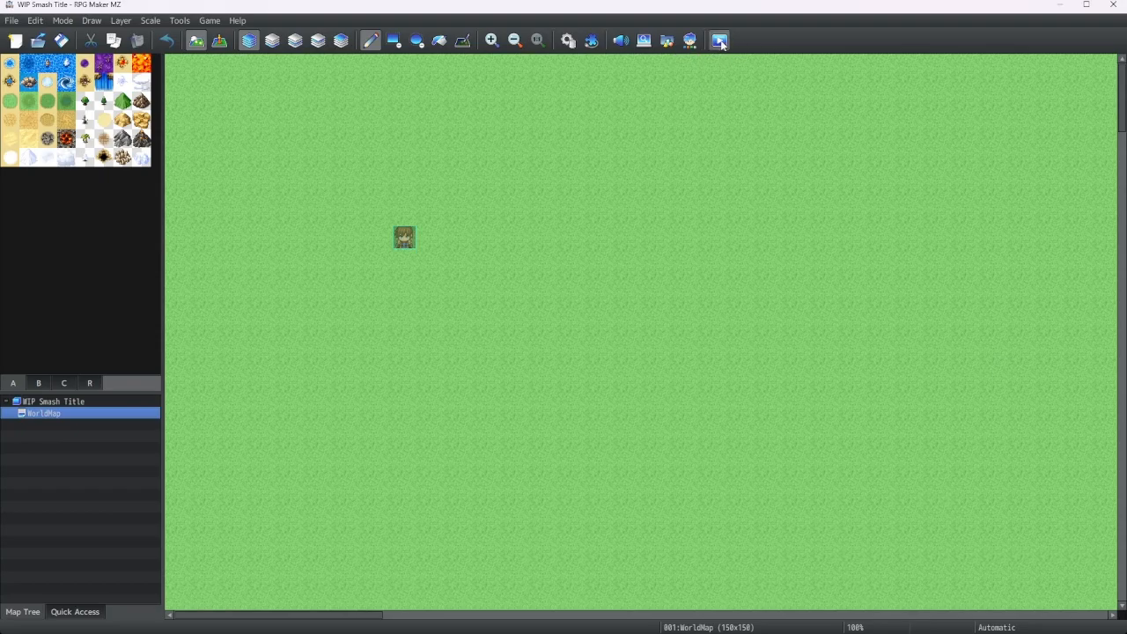
# Step: Start a playtest, saving the project changes when prompted
pyautogui.click(720, 39)
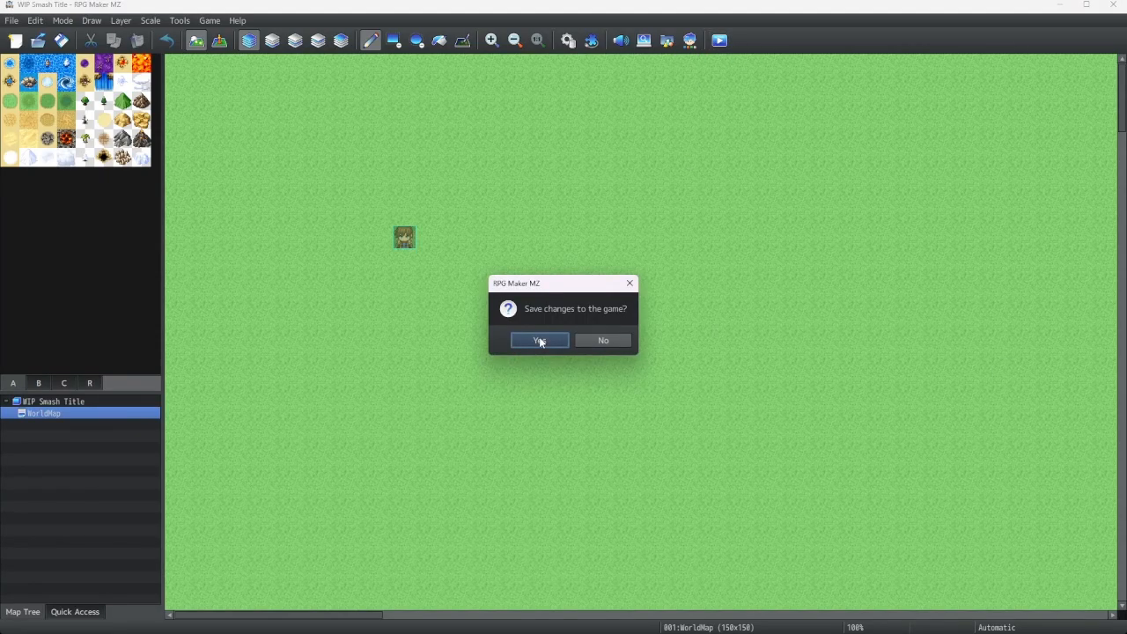
pyautogui.click(539, 340)
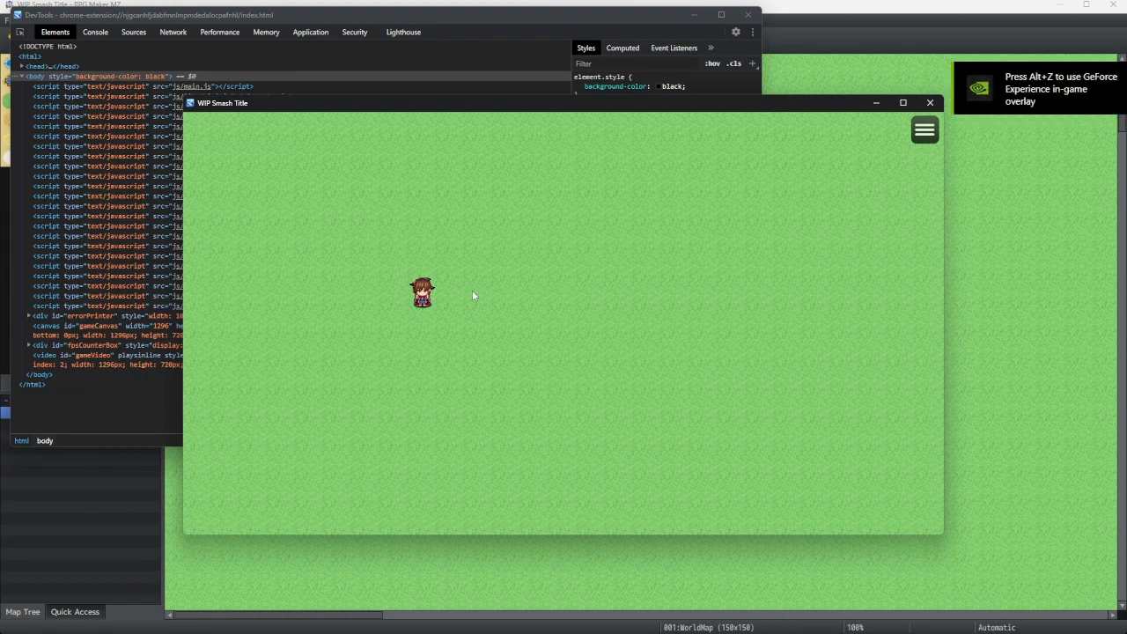
pyautogui.moveTo(479, 288)
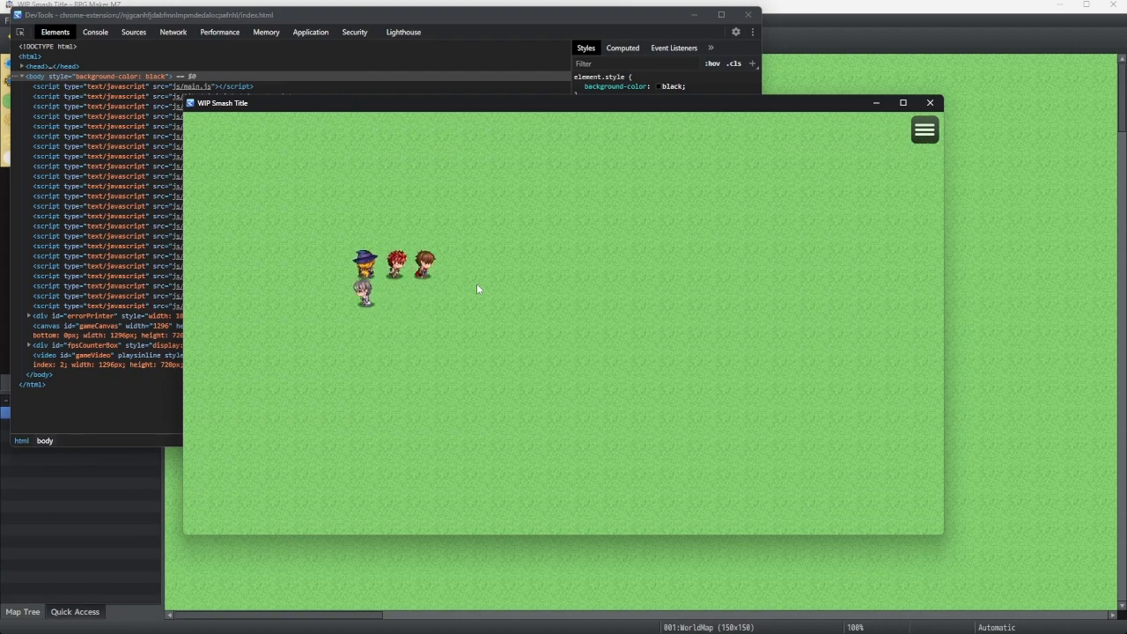
pyautogui.moveTo(507, 285)
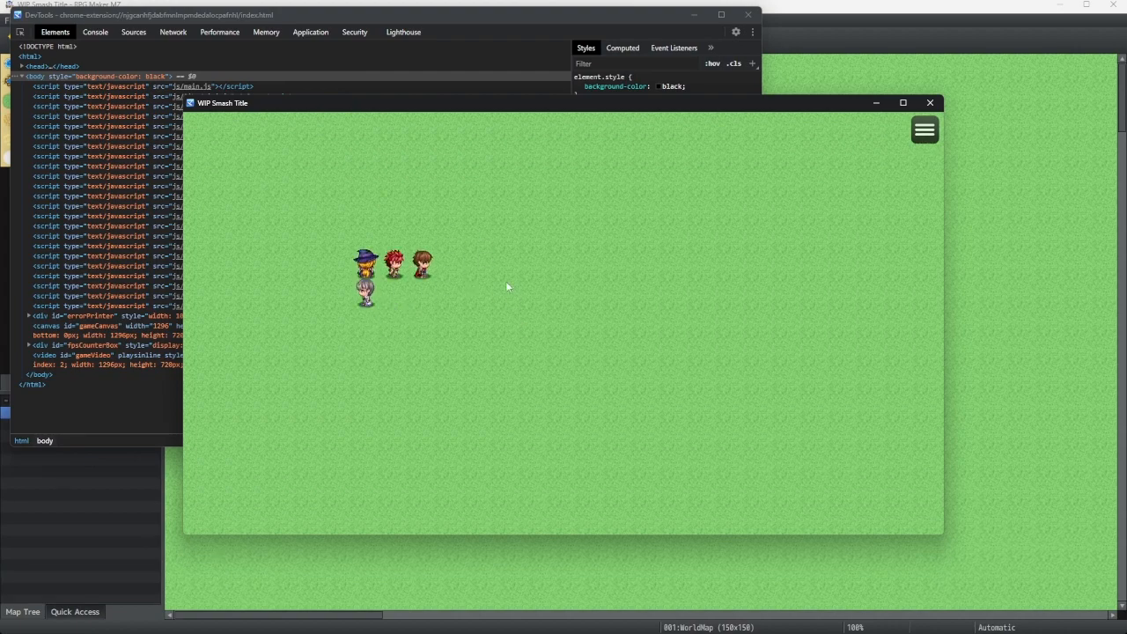
# Step: Show the restyled in-game party menu, then close the Game.exe playtest window
pyautogui.click(924, 130)
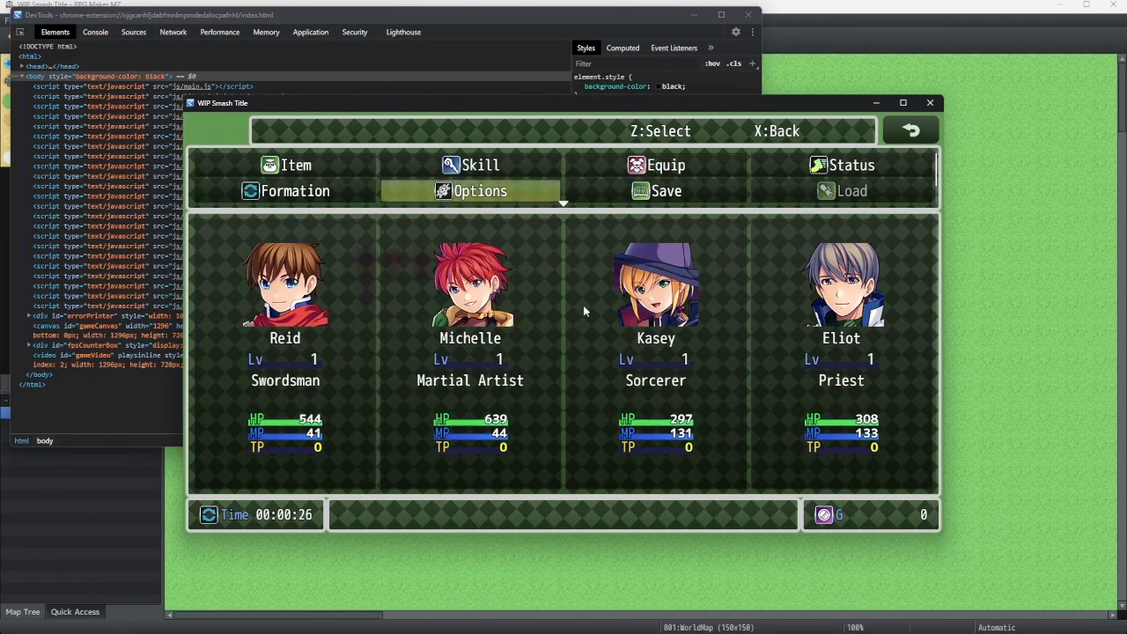
pyautogui.moveTo(514, 226)
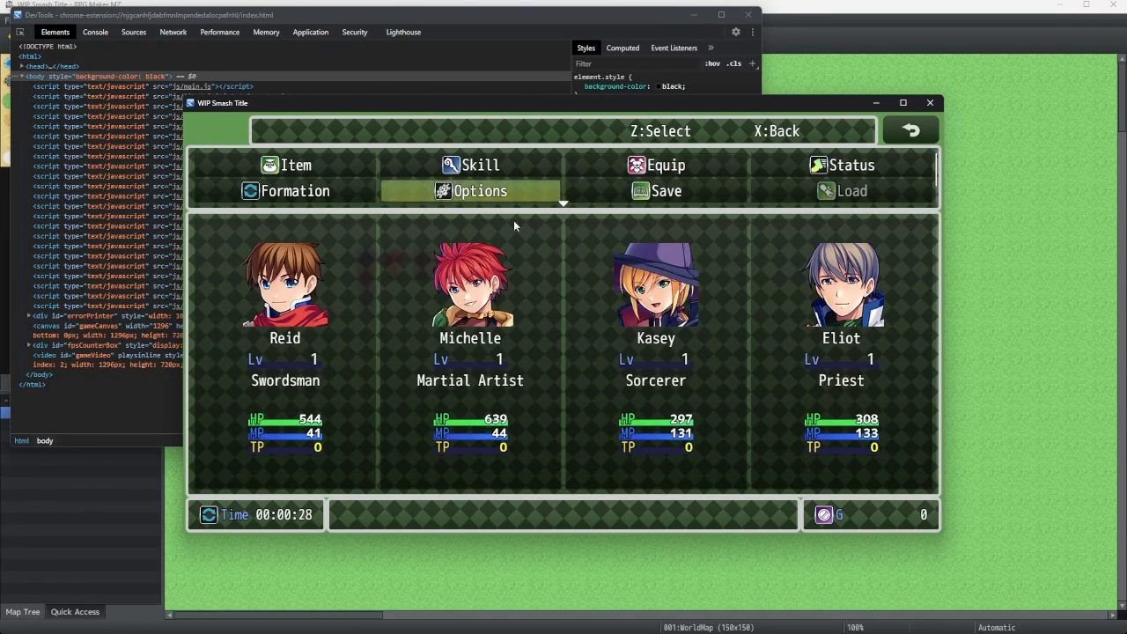
pyautogui.moveTo(585, 236)
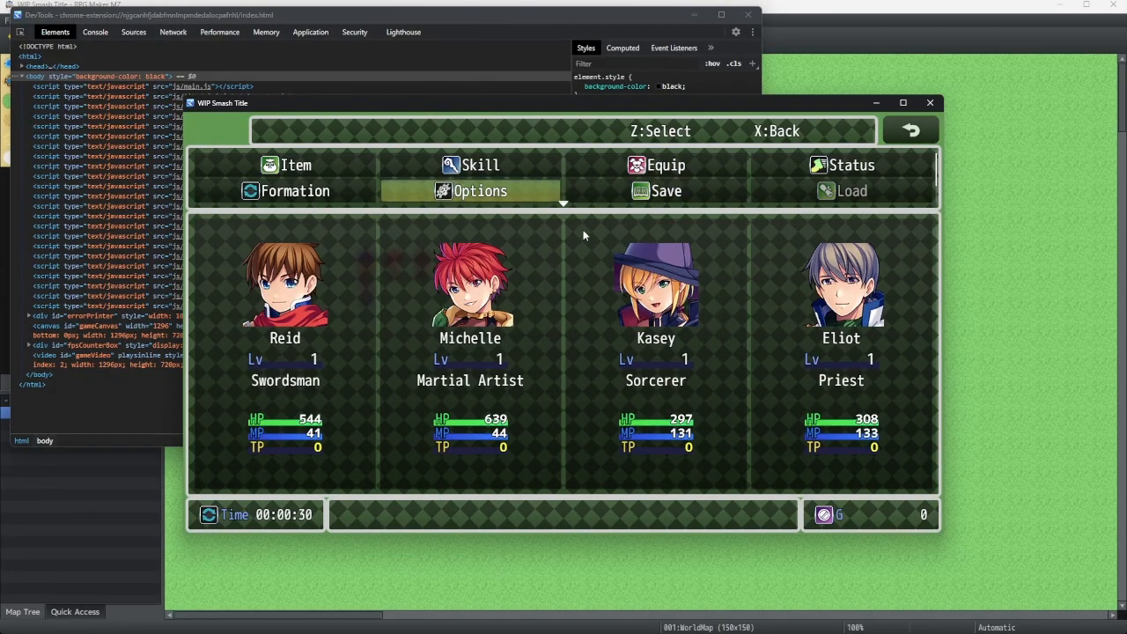
pyautogui.moveTo(767, 268)
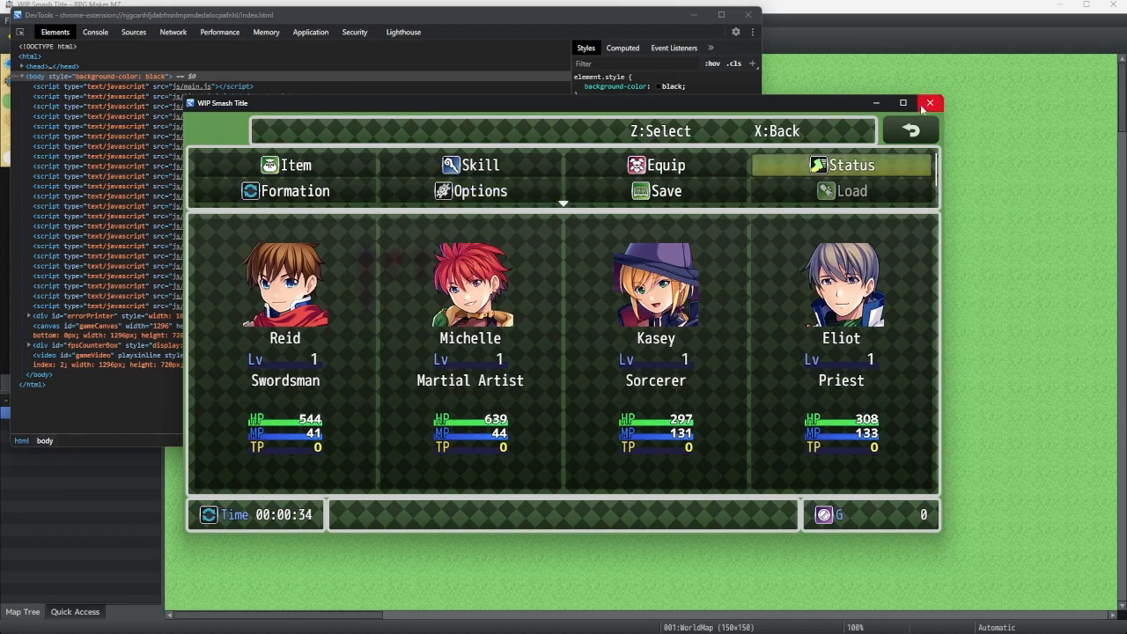
pyautogui.click(930, 102)
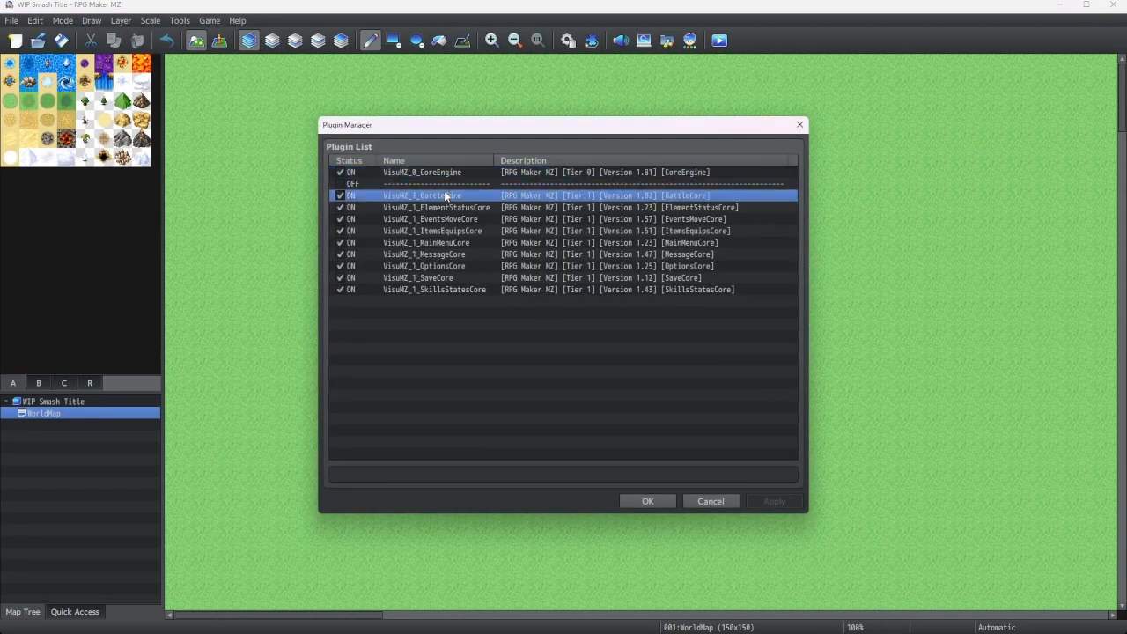
# Step: View VisuMZ_0_CoreEngine's plugin settings with its help notes and parameter groups
pyautogui.doubleClick(422, 173)
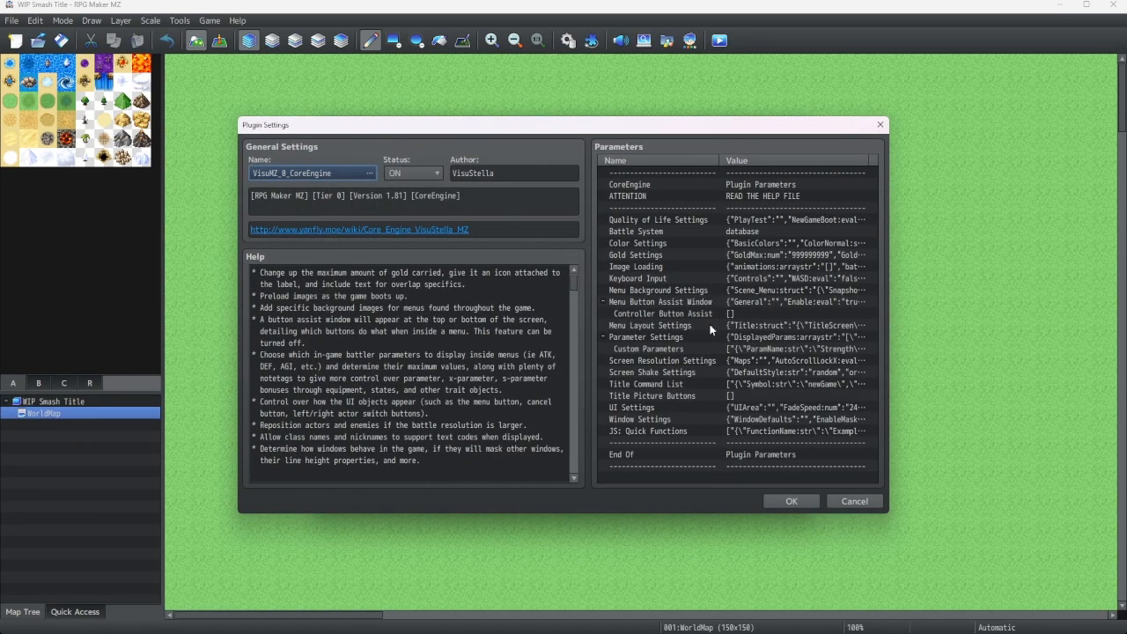
pyautogui.moveTo(671, 137)
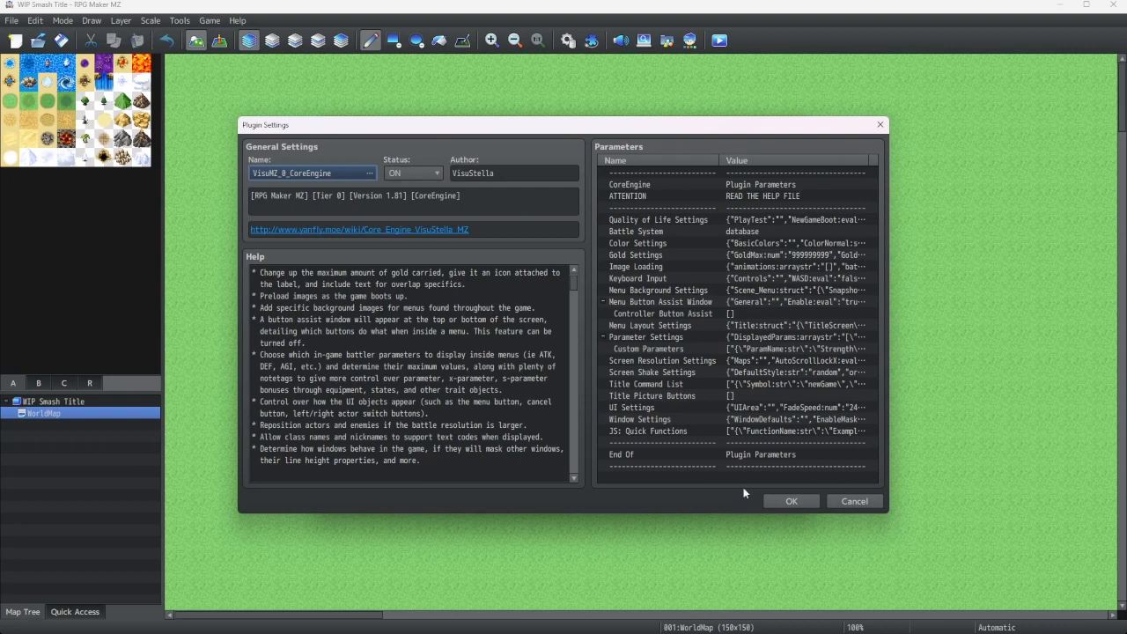
pyautogui.moveTo(661, 314)
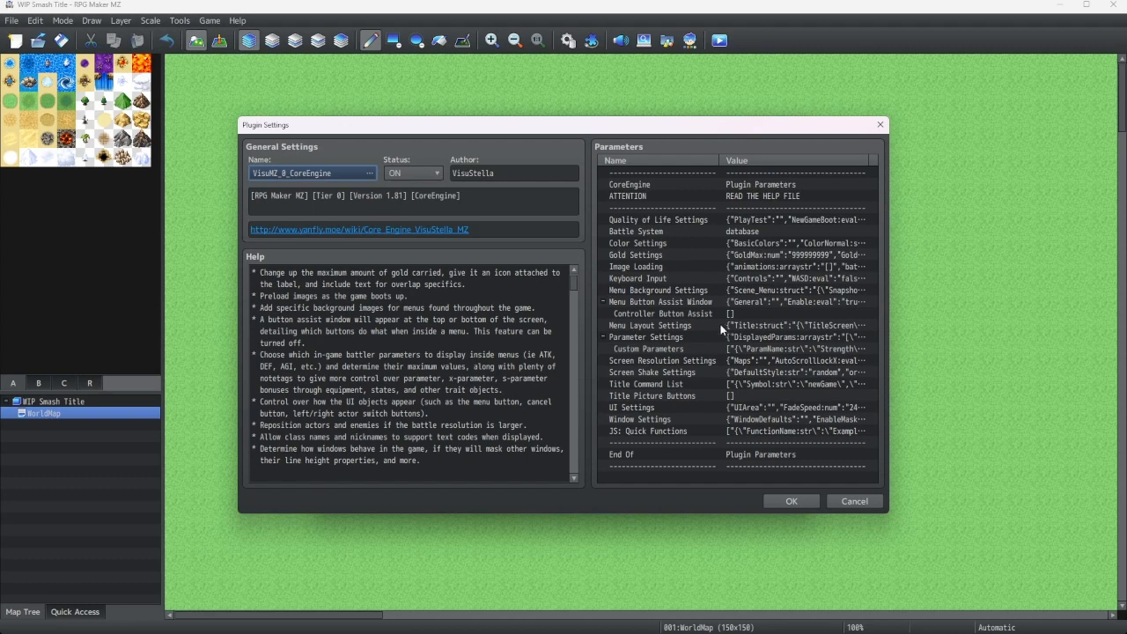
pyautogui.moveTo(945, 199)
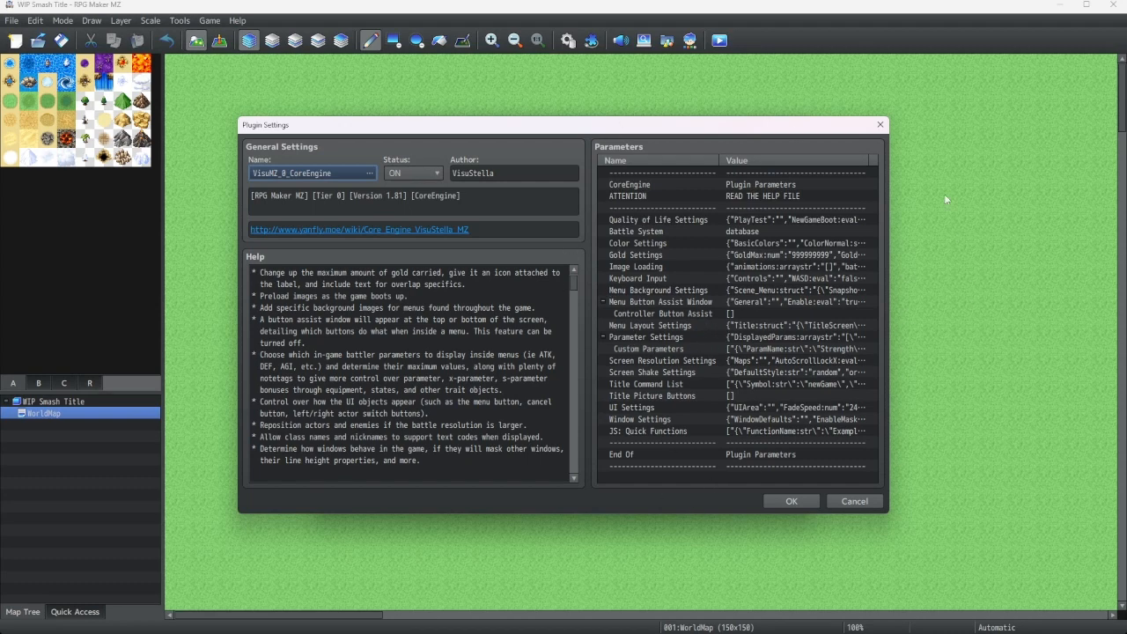
pyautogui.moveTo(751, 443)
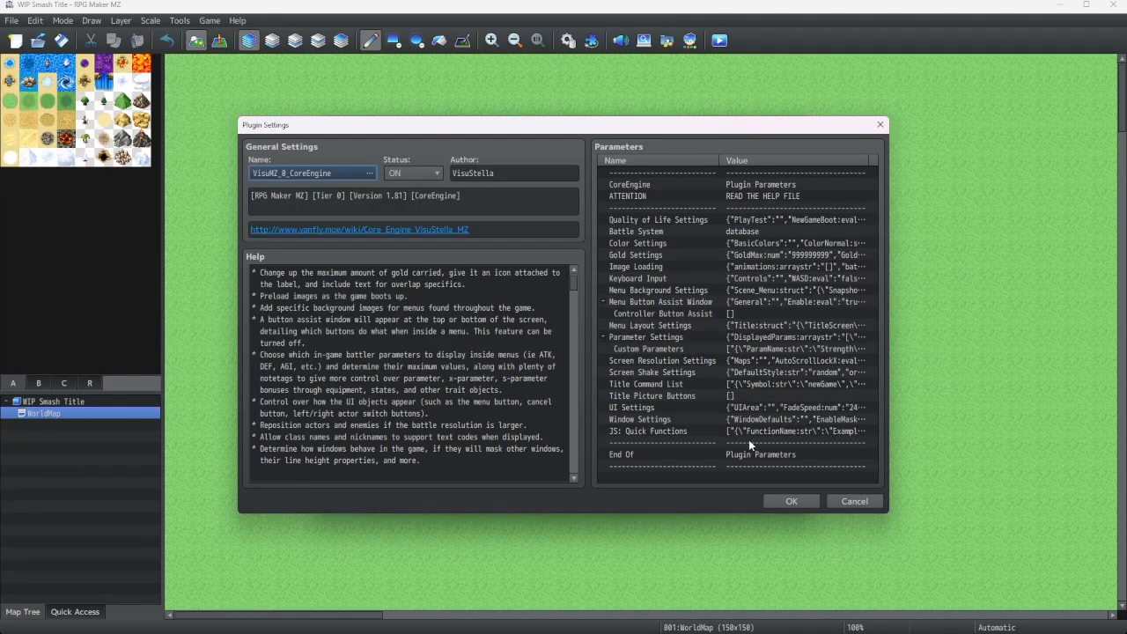
pyautogui.moveTo(655, 433)
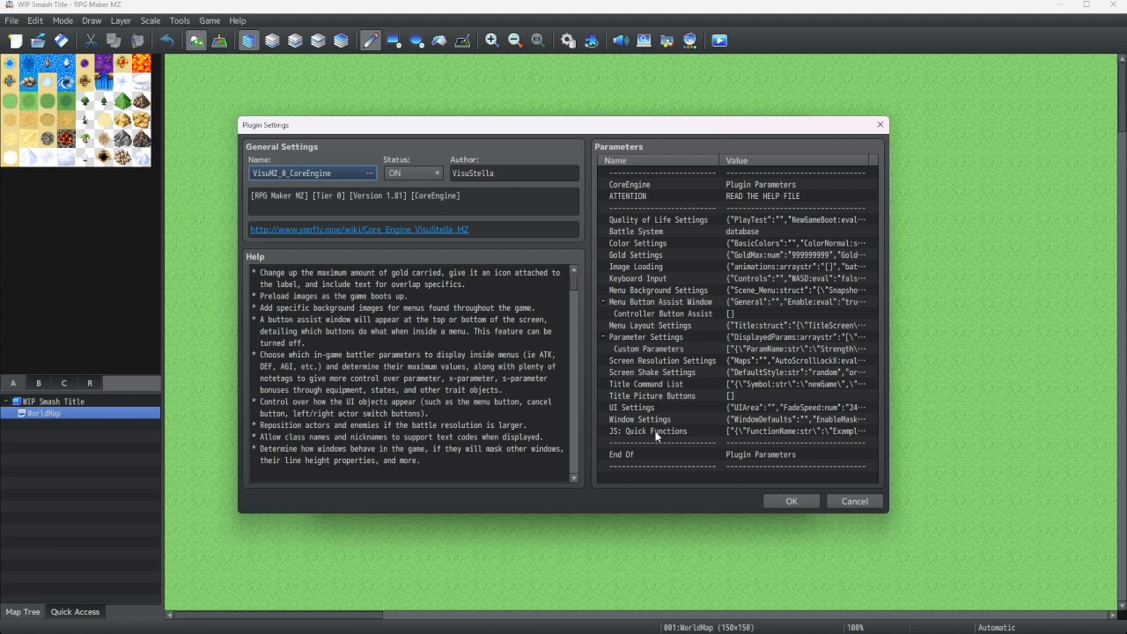
pyautogui.moveTo(766, 295)
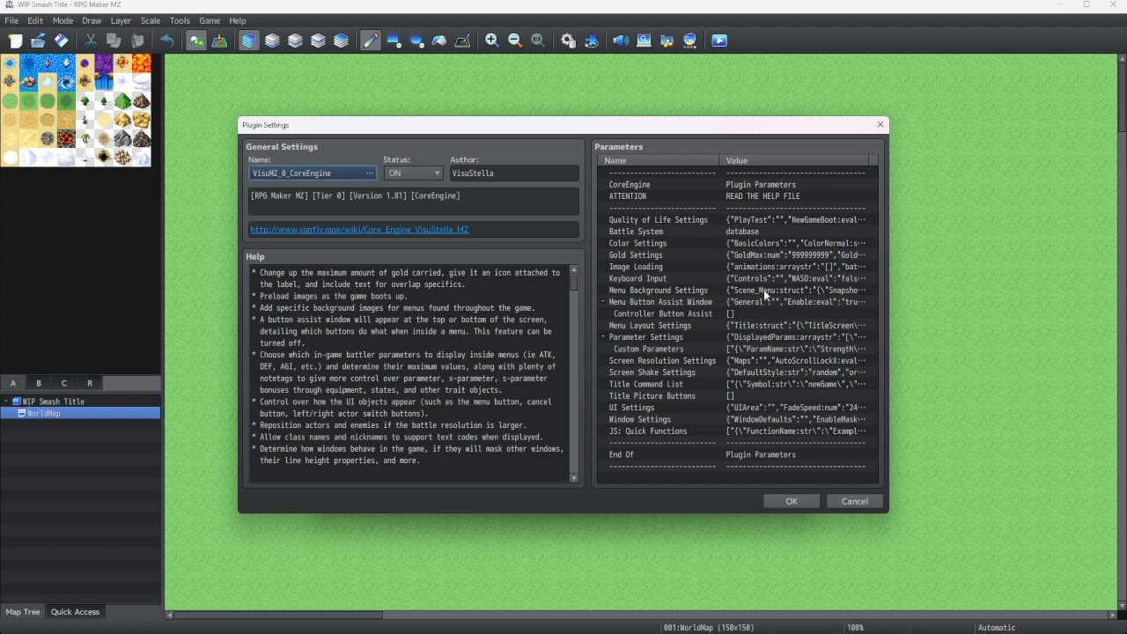
pyautogui.moveTo(762, 461)
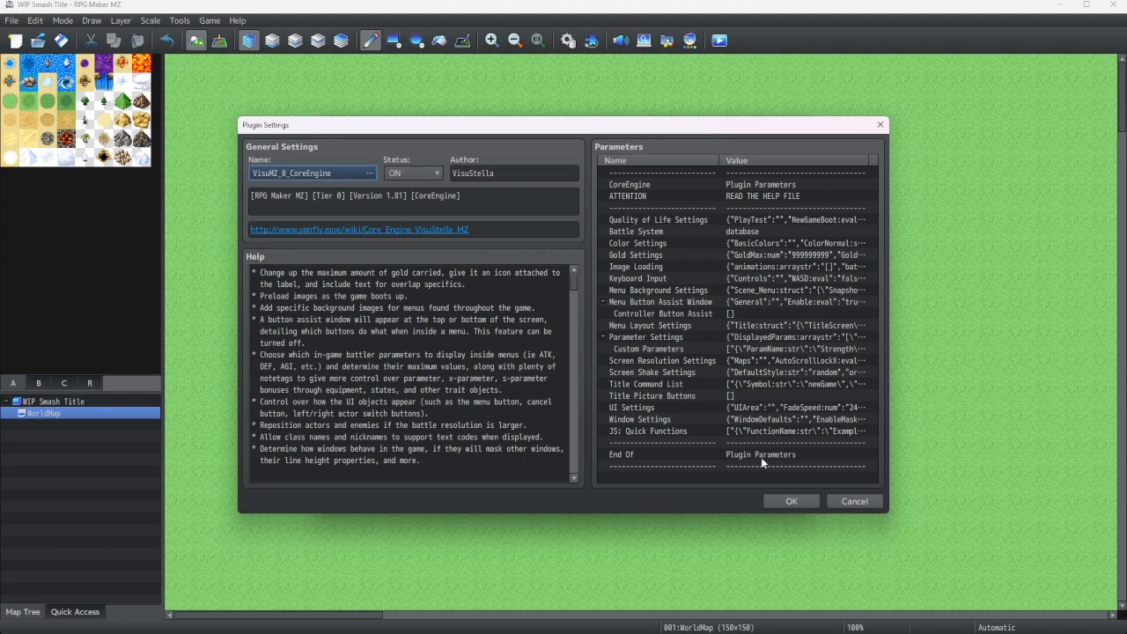